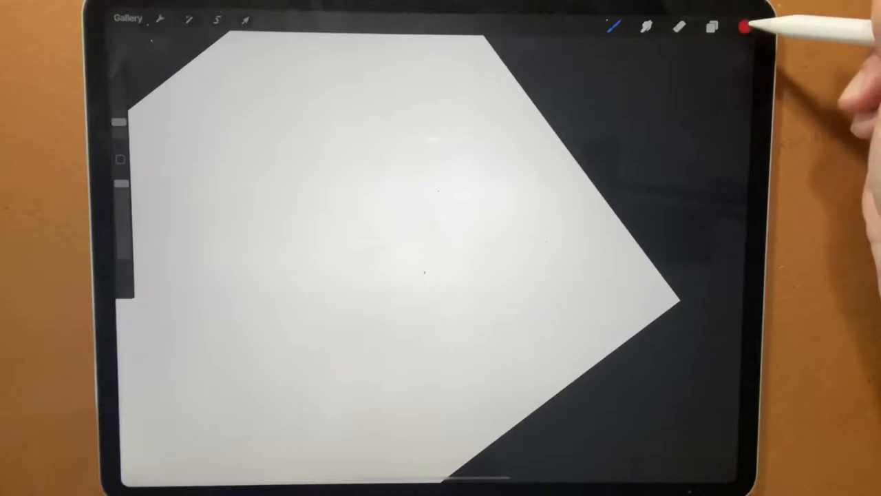
Pick a red hue in the Colors disc and tone it to a muted, deeper berry red.
{"action": "left_click", "coordinate": [745, 27]}
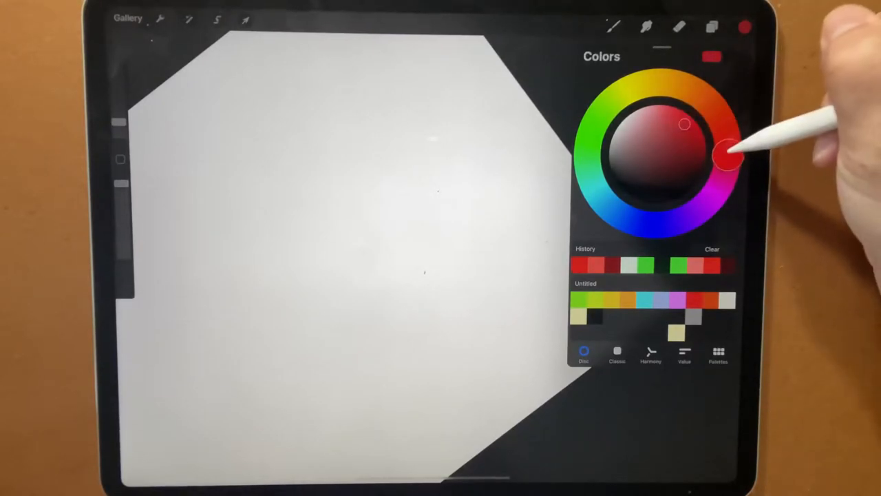
{"action": "left_click_drag", "start_coordinate": [685, 124], "coordinate": [678, 114]}
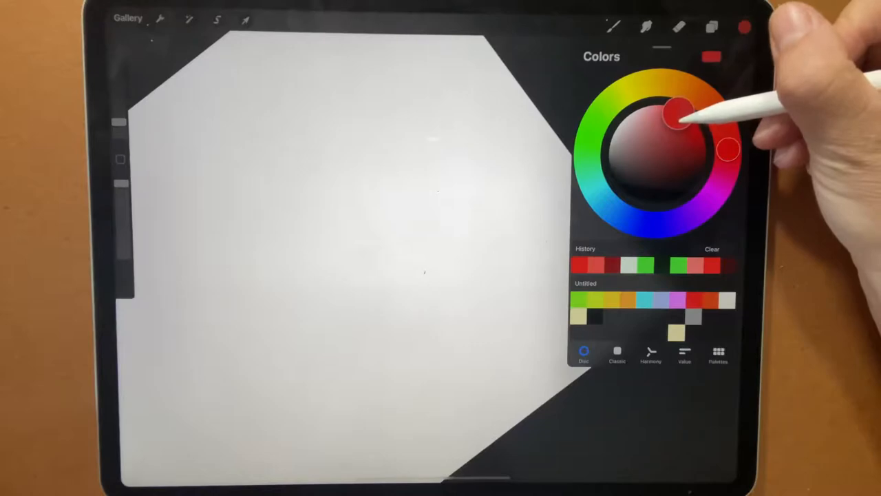
{"action": "left_click_drag", "start_coordinate": [678, 113], "coordinate": [671, 135]}
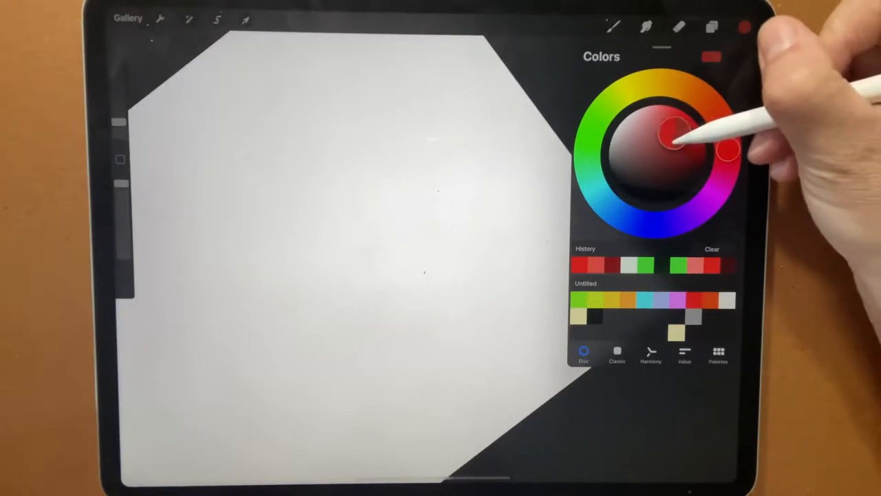
{"action": "left_click_drag", "start_coordinate": [678, 134], "coordinate": [671, 141]}
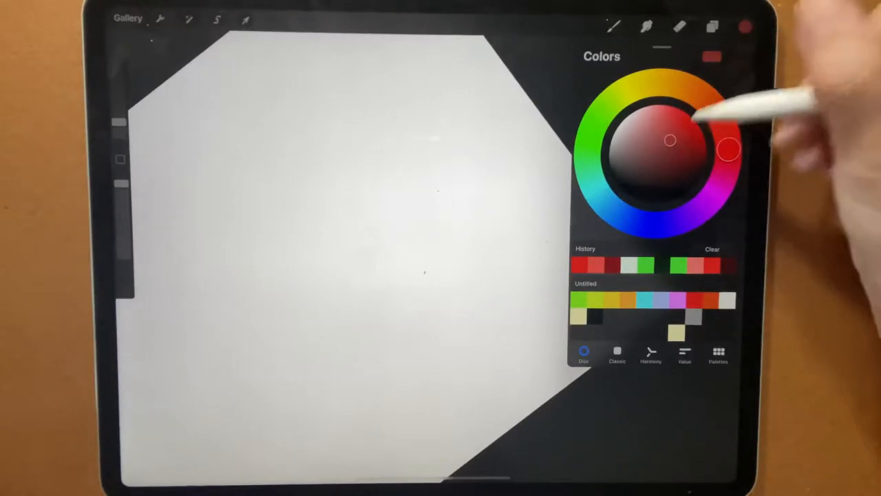
{"action": "left_click_drag", "start_coordinate": [672, 141], "coordinate": [685, 123]}
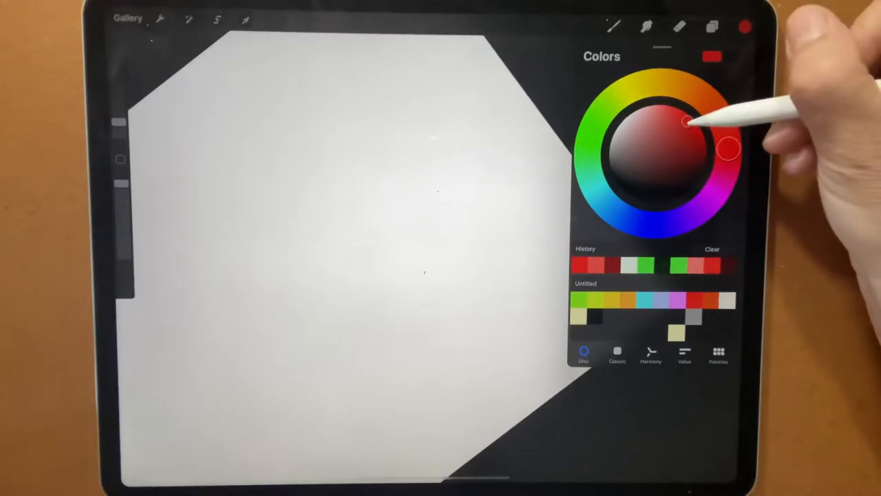
Close Colors and ColorDrop-fill the drawn circles with red to form berries.
{"action": "left_click", "coordinate": [669, 135]}
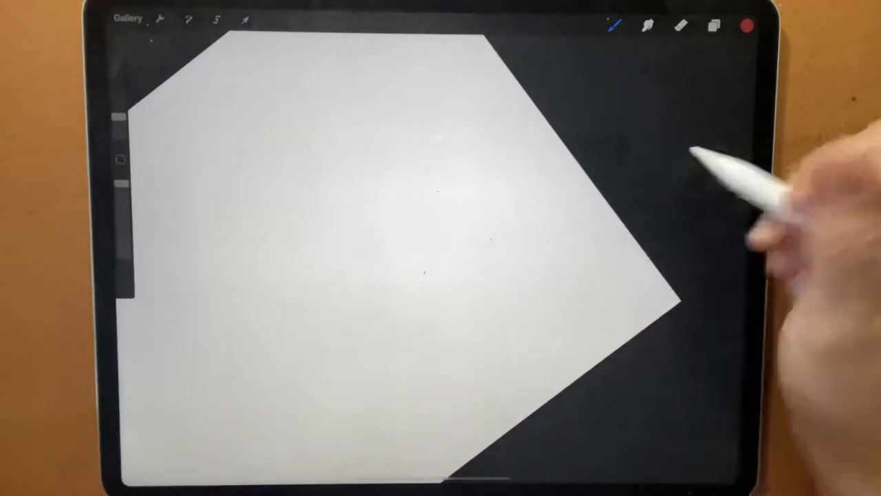
{"action": "mouse_move", "coordinate": [551, 220]}
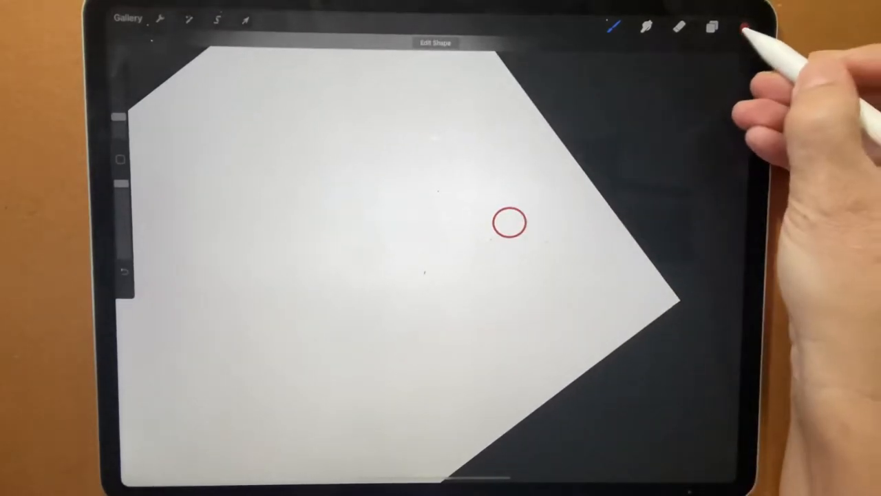
{"action": "left_click", "coordinate": [511, 222]}
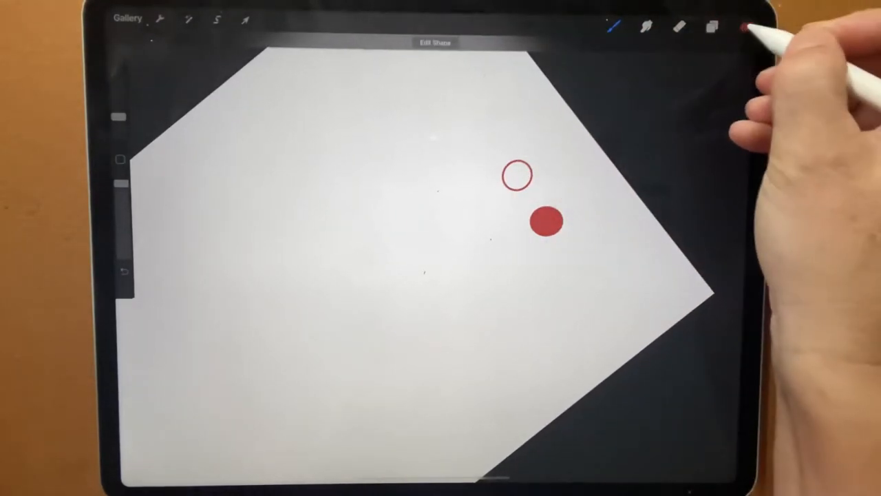
{"action": "left_click", "coordinate": [519, 175]}
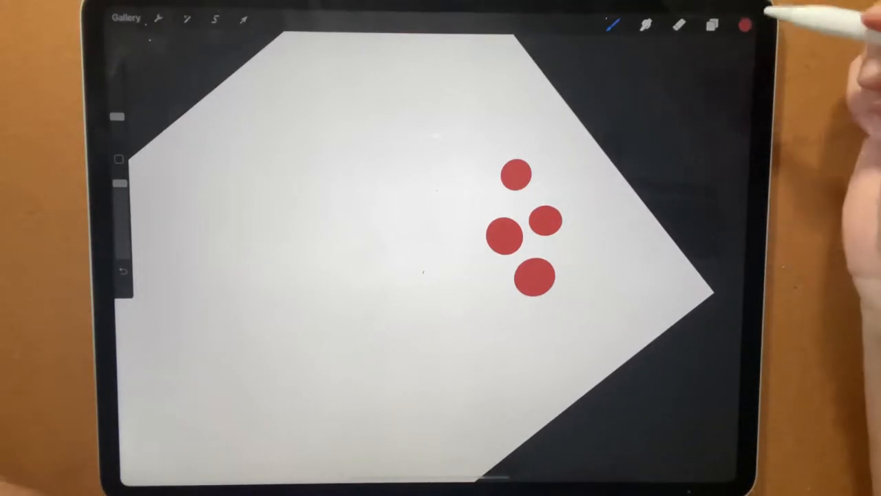
Choose a darker red and the Soft Brush to shade the berries' lower parts.
{"action": "left_click", "coordinate": [744, 25]}
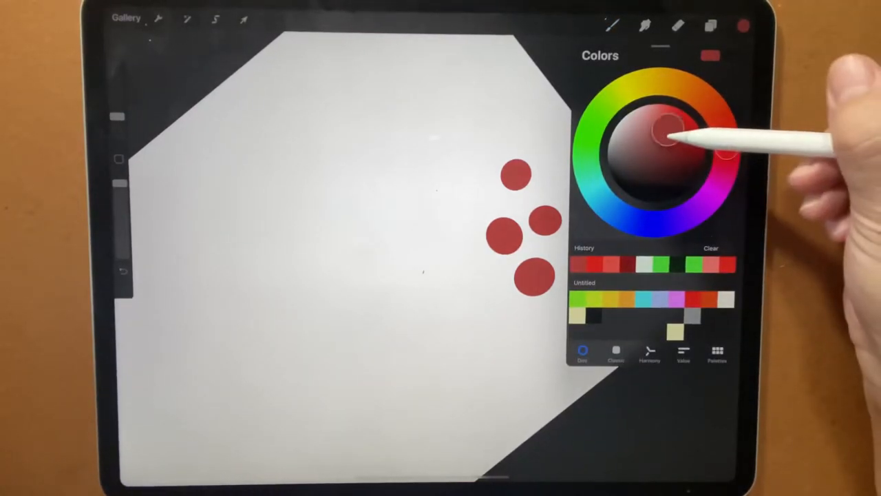
{"action": "left_click_drag", "start_coordinate": [664, 134], "coordinate": [664, 158]}
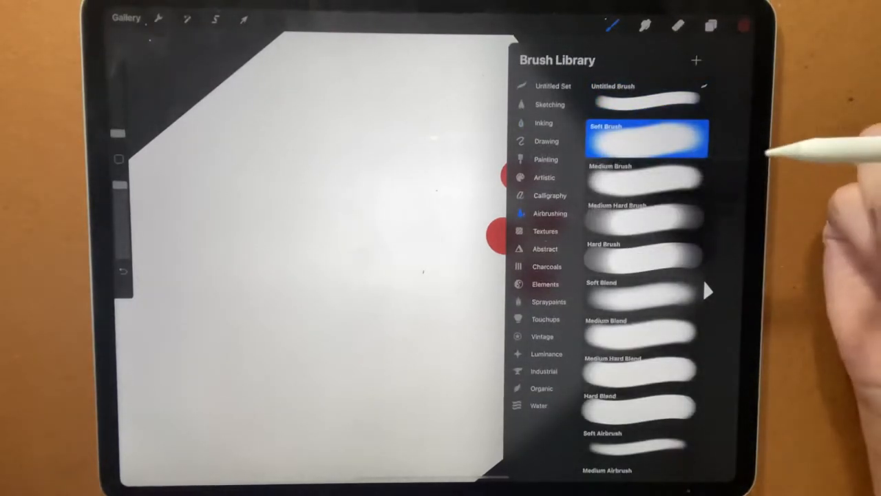
{"action": "double_click", "coordinate": [646, 138]}
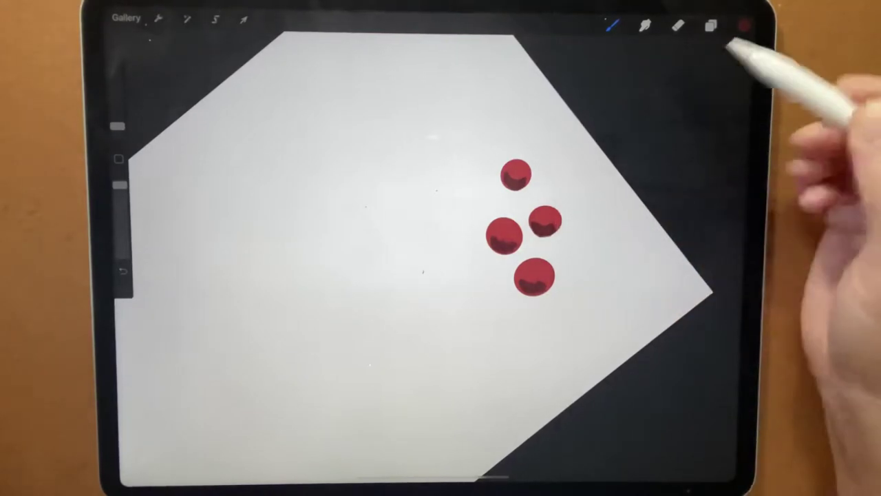
{"action": "left_click", "coordinate": [743, 26]}
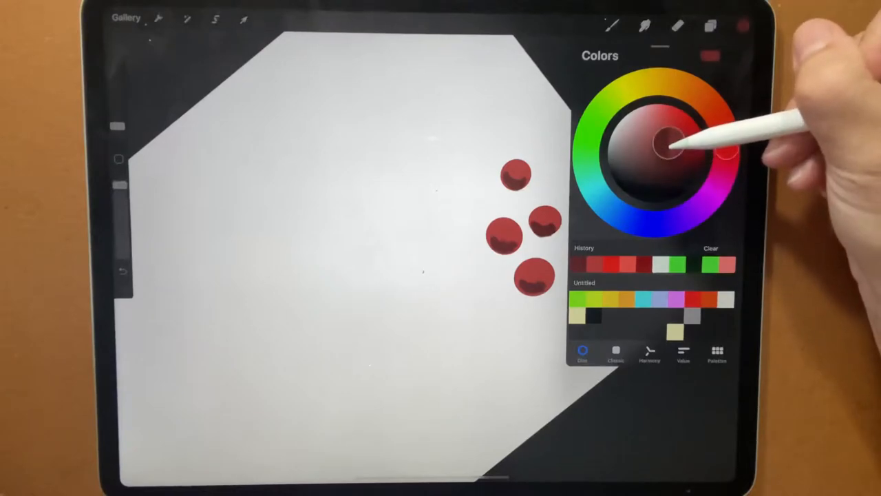
Shift the red tone in the Colors disc for blending the berry shading.
{"action": "left_click_drag", "start_coordinate": [671, 141], "coordinate": [726, 148]}
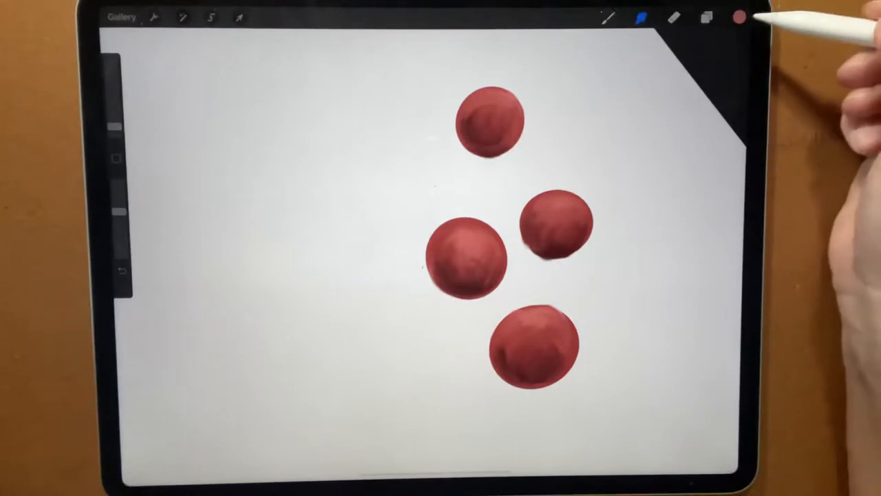
Pick a bright red and paint and blend highlights into the lower and left berries.
{"action": "left_click", "coordinate": [738, 16]}
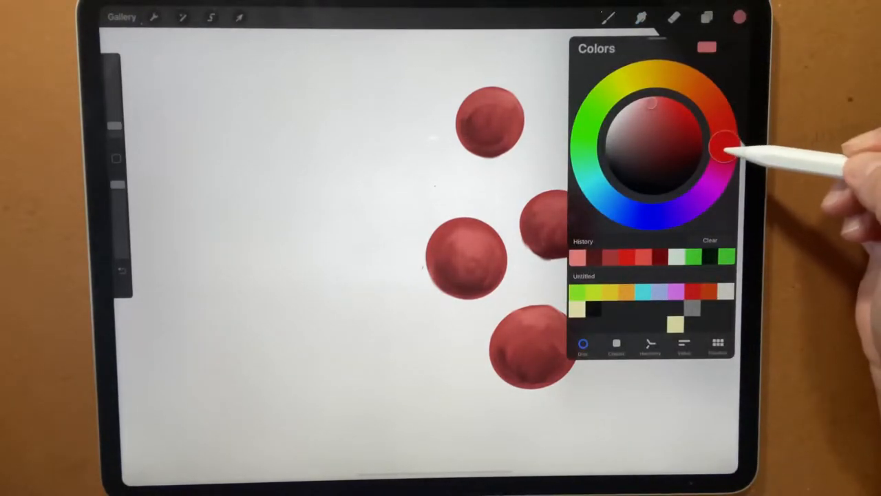
{"action": "left_click_drag", "start_coordinate": [723, 148], "coordinate": [685, 117]}
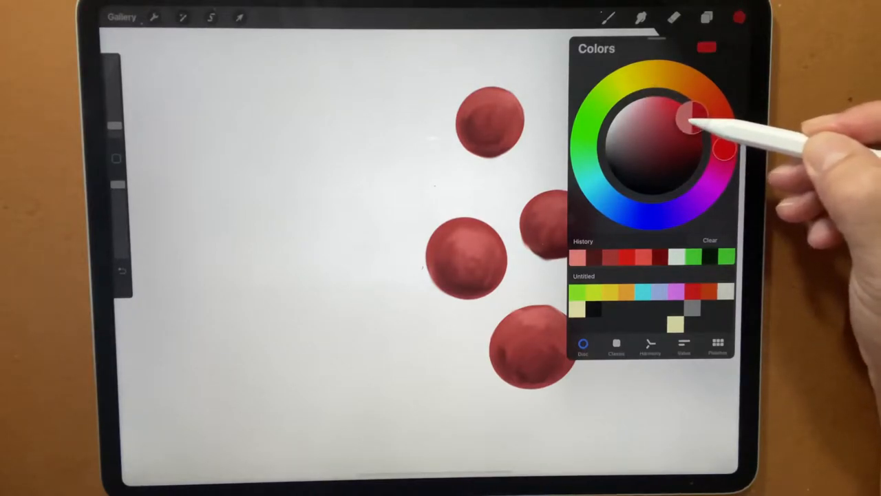
{"action": "left_click_drag", "start_coordinate": [688, 117], "coordinate": [681, 96]}
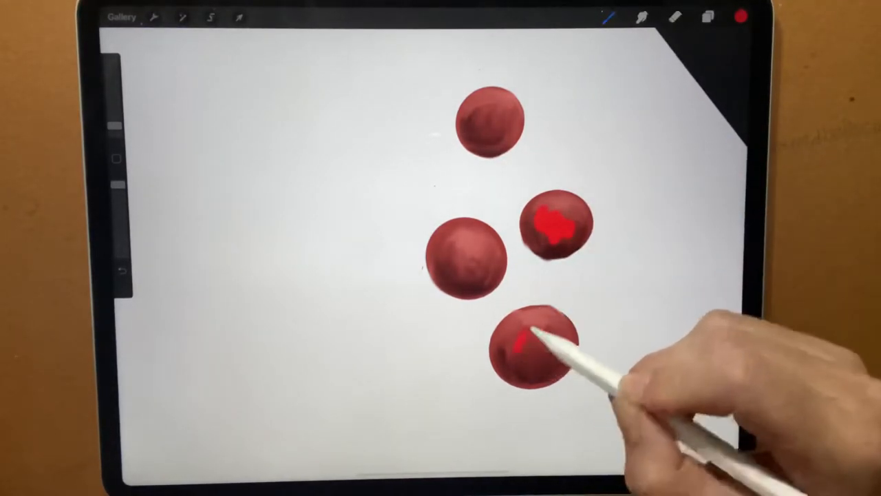
{"action": "left_click_drag", "start_coordinate": [530, 338], "coordinate": [558, 344]}
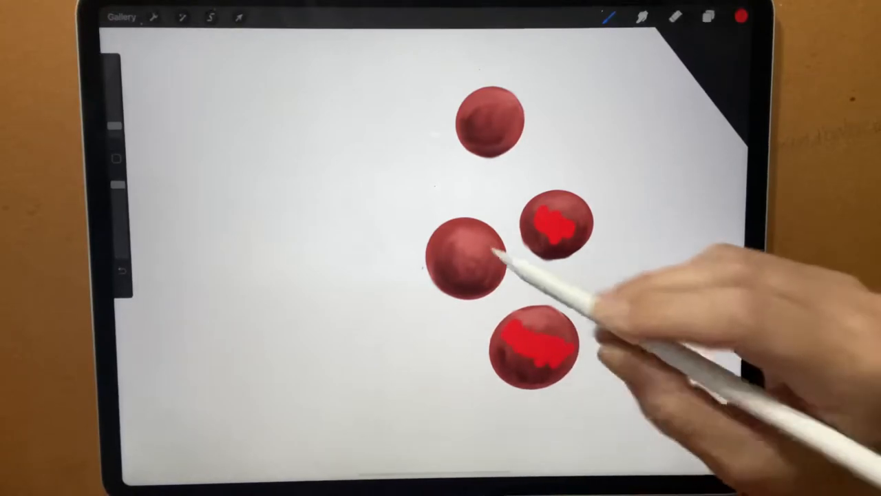
{"action": "left_click_drag", "start_coordinate": [468, 241], "coordinate": [481, 268]}
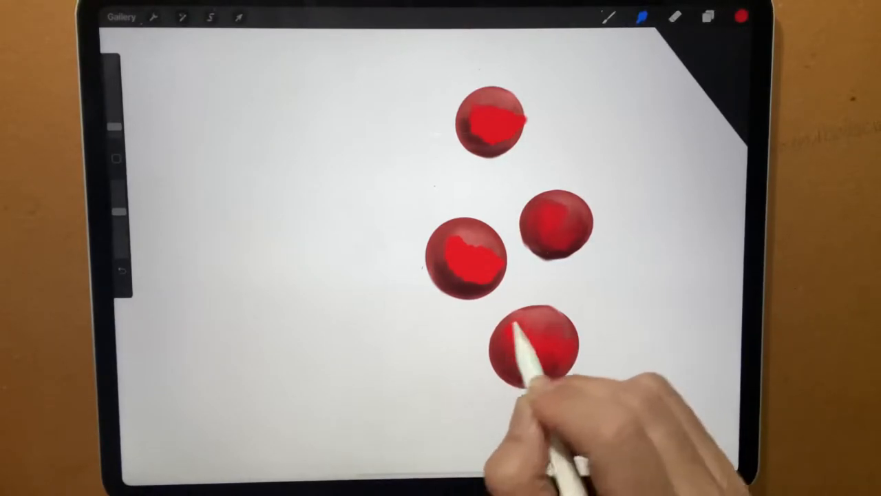
{"action": "left_click_drag", "start_coordinate": [523, 351], "coordinate": [550, 371]}
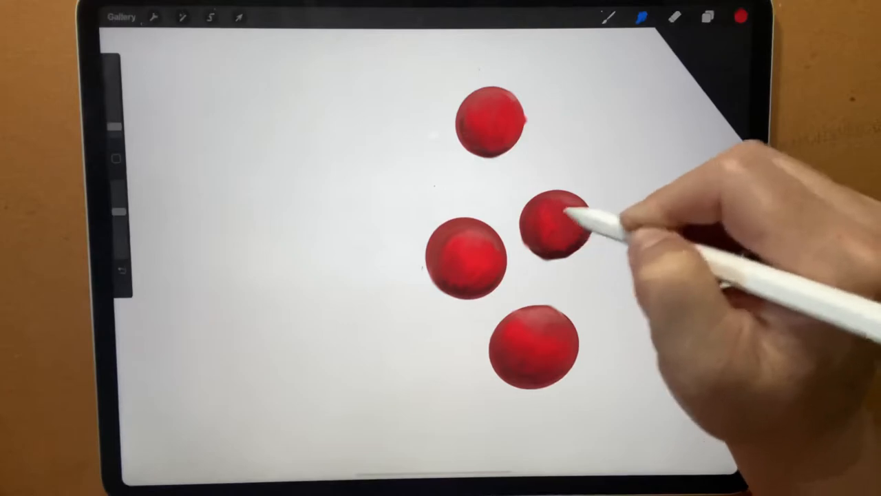
Choose a lighter colour in the picker for the berries' shine spots.
{"action": "left_click", "coordinate": [740, 17]}
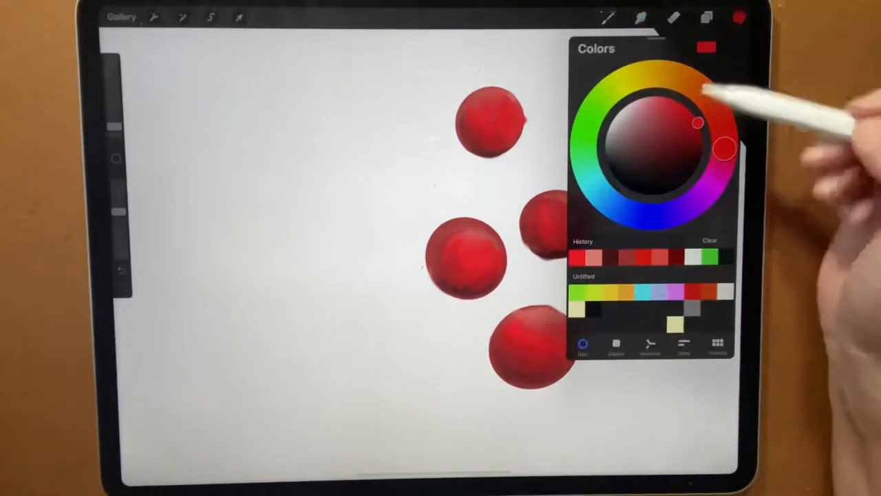
{"action": "left_click_drag", "start_coordinate": [696, 124], "coordinate": [626, 124]}
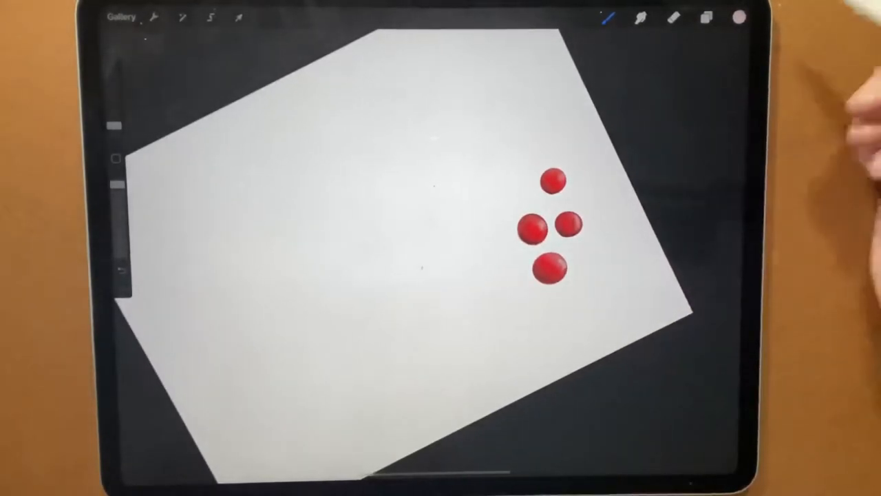
Select dark green and adjust an Inking brush in Brush Studio for stems.
{"action": "left_click", "coordinate": [705, 17]}
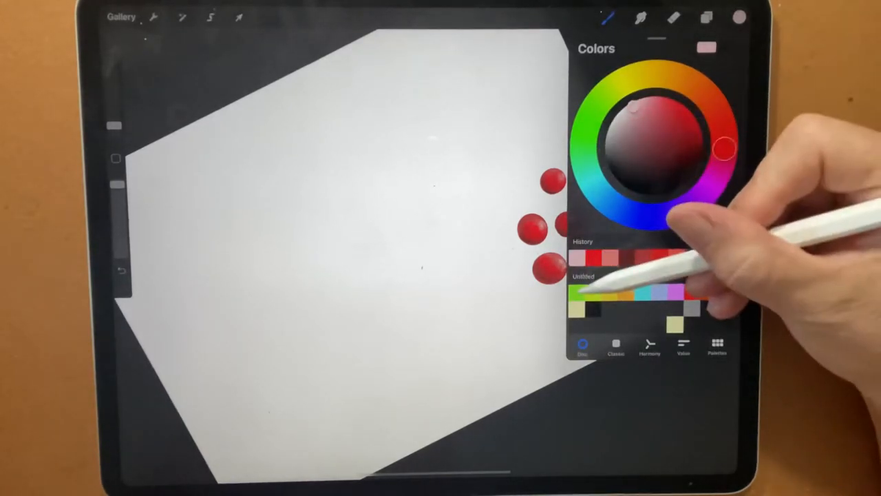
{"action": "left_click", "coordinate": [661, 117]}
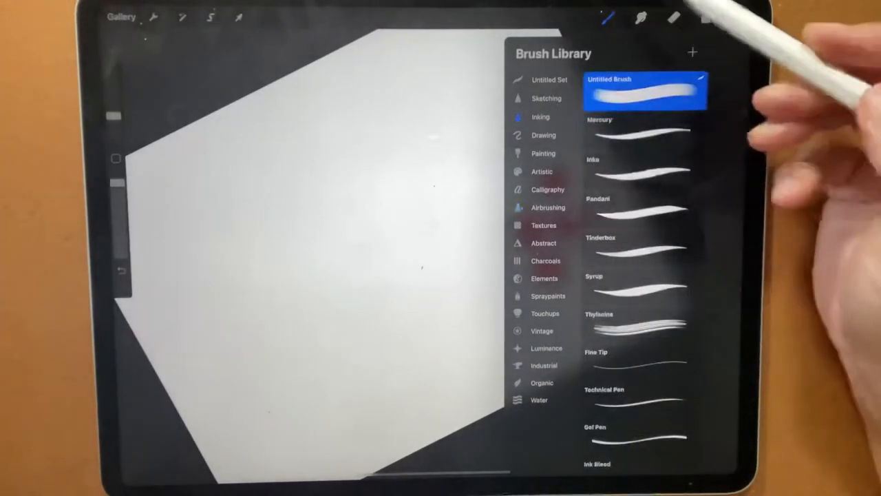
{"action": "double_click", "coordinate": [645, 91]}
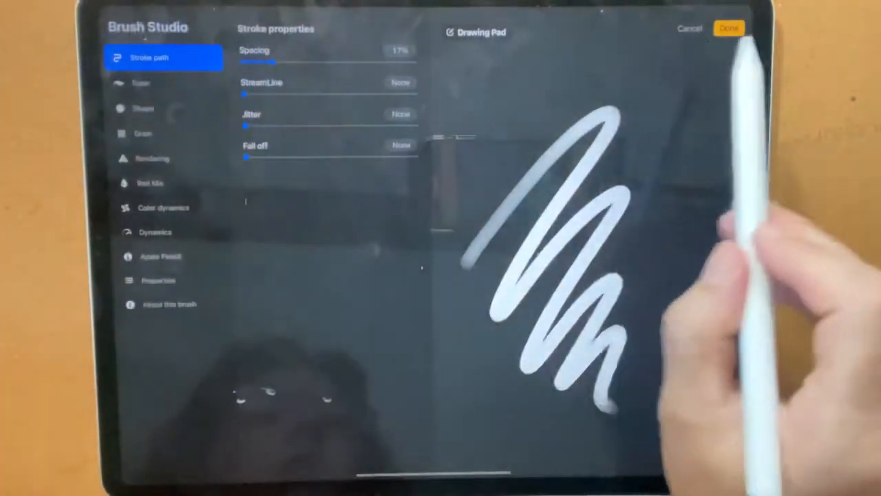
{"action": "left_click", "coordinate": [729, 27]}
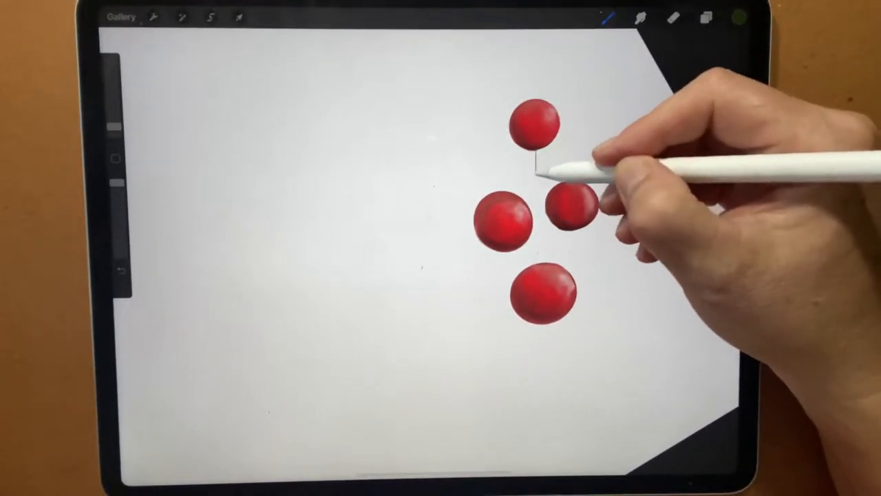
Draw a stem between the berries and ColorDrop-fill the upper leaf green.
{"action": "left_click_drag", "start_coordinate": [536, 159], "coordinate": [537, 290]}
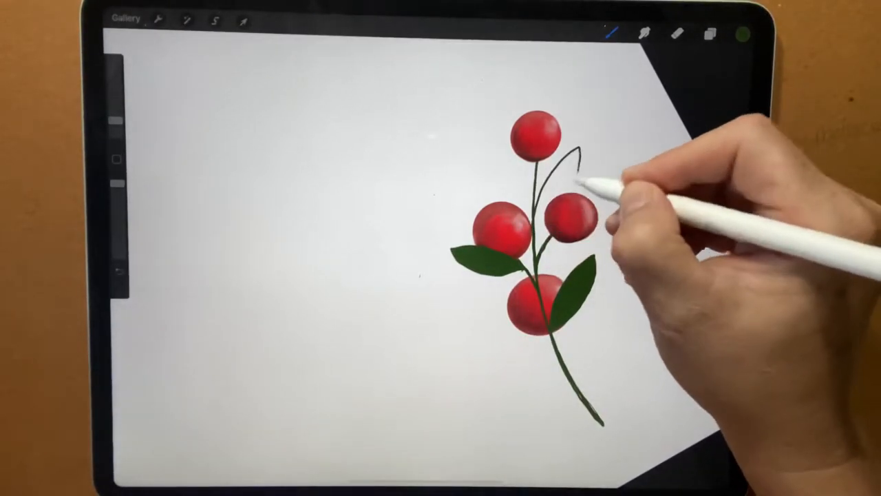
{"action": "left_click", "coordinate": [742, 34]}
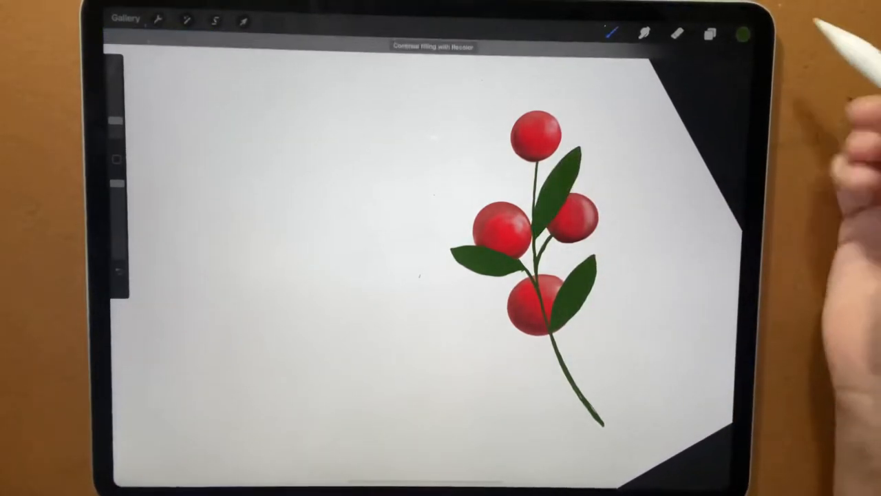
{"action": "left_click", "coordinate": [742, 33]}
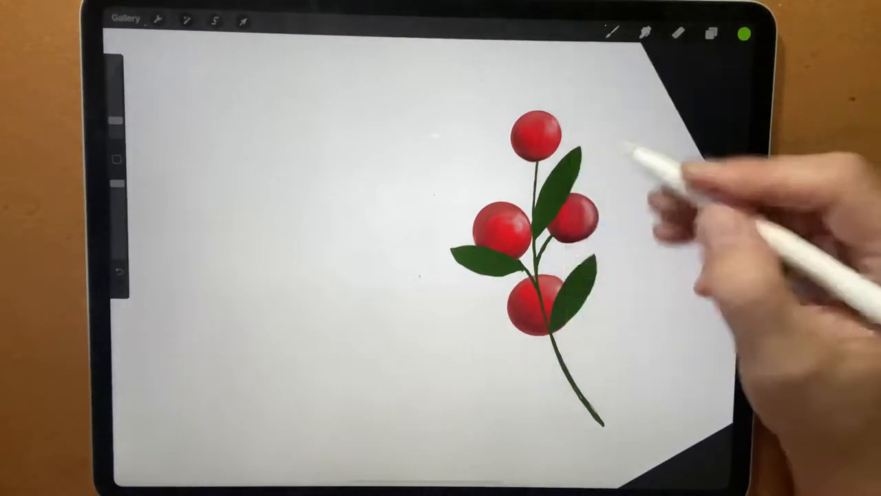
Pick a lighter green and stroke a highlight along the upper leaf.
{"action": "left_click_drag", "start_coordinate": [571, 165], "coordinate": [557, 206]}
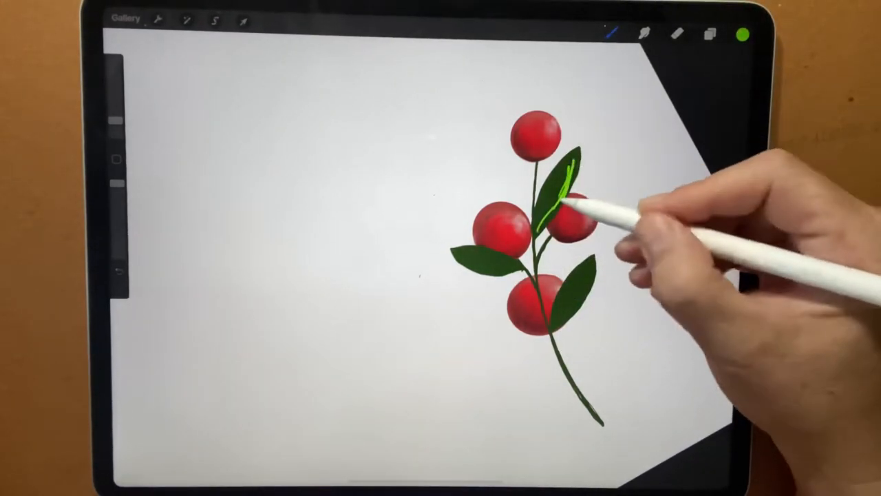
{"action": "left_click_drag", "start_coordinate": [564, 166], "coordinate": [544, 200]}
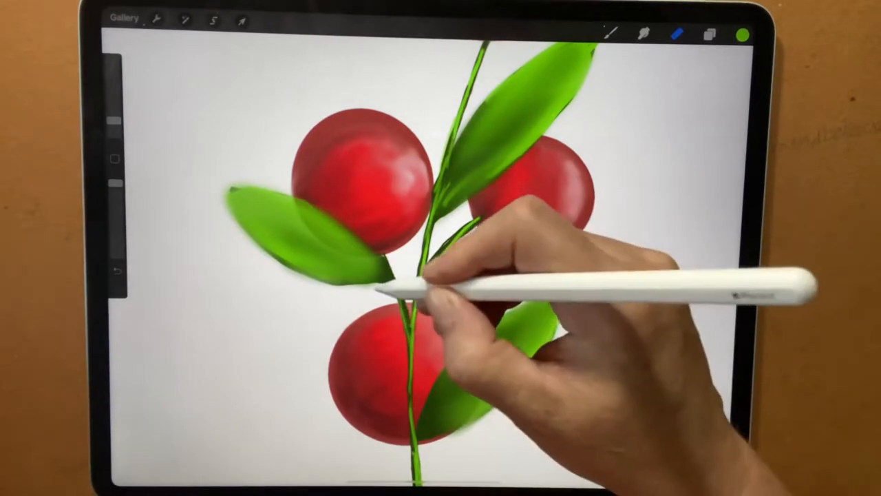
Select the Eraser to clean stray green strokes around the leaves and stem.
{"action": "left_click", "coordinate": [709, 33]}
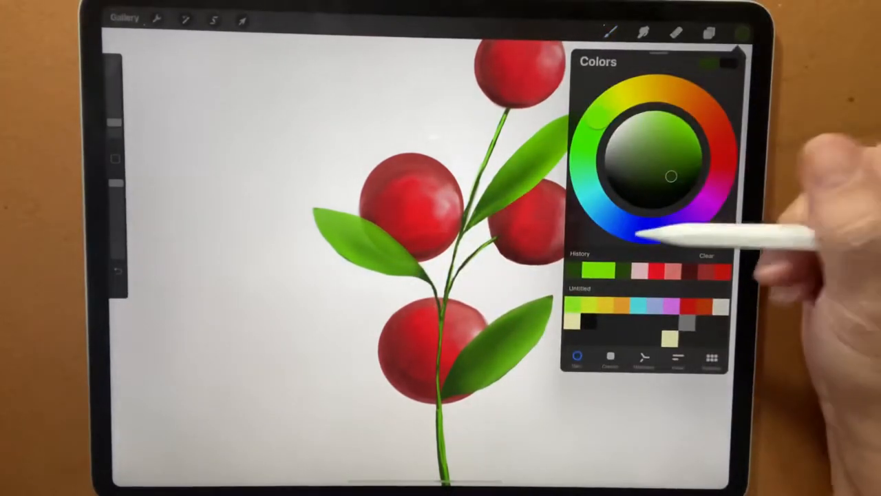
Drag across the colour wheel to pick a new painting hue.
{"action": "left_click_drag", "start_coordinate": [671, 176], "coordinate": [619, 120]}
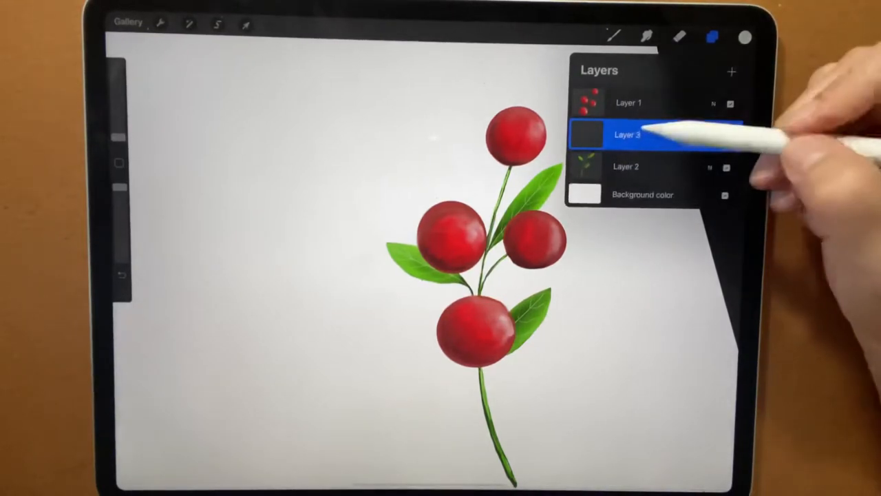
Select Layer 3, between the berries and stems, as the active layer.
{"action": "left_click", "coordinate": [626, 135]}
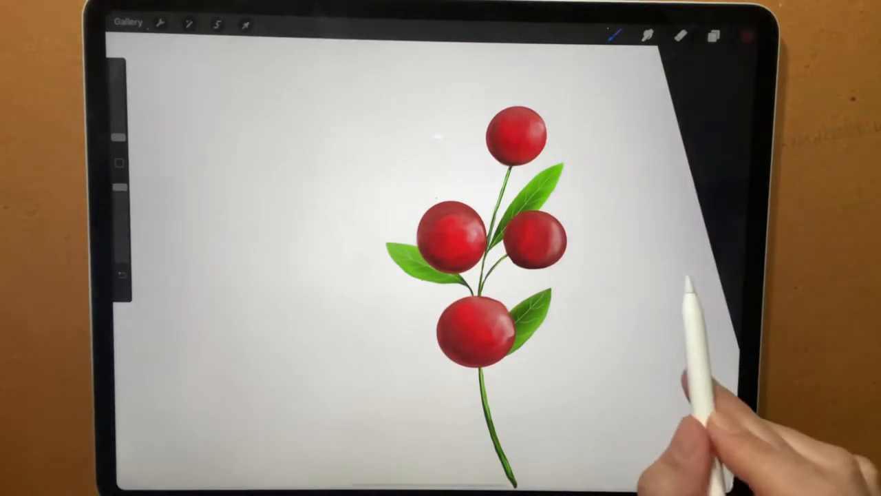
{"action": "left_click", "coordinate": [746, 36]}
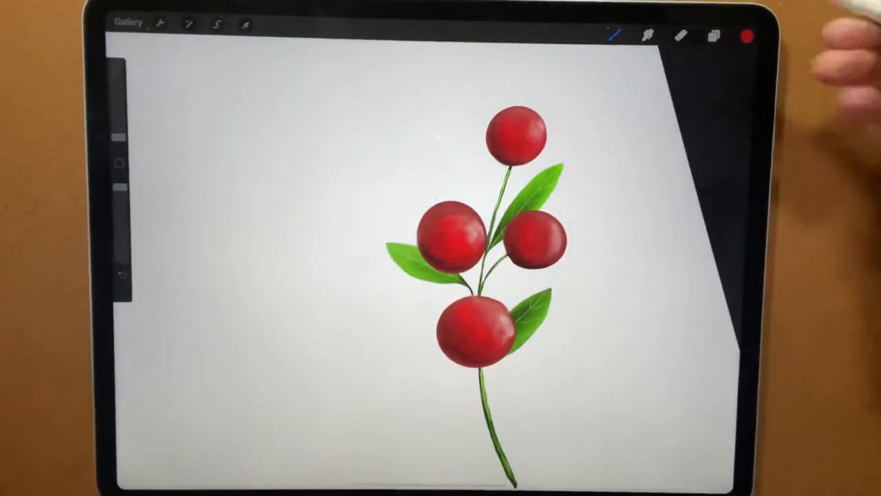
{"action": "left_click", "coordinate": [746, 36]}
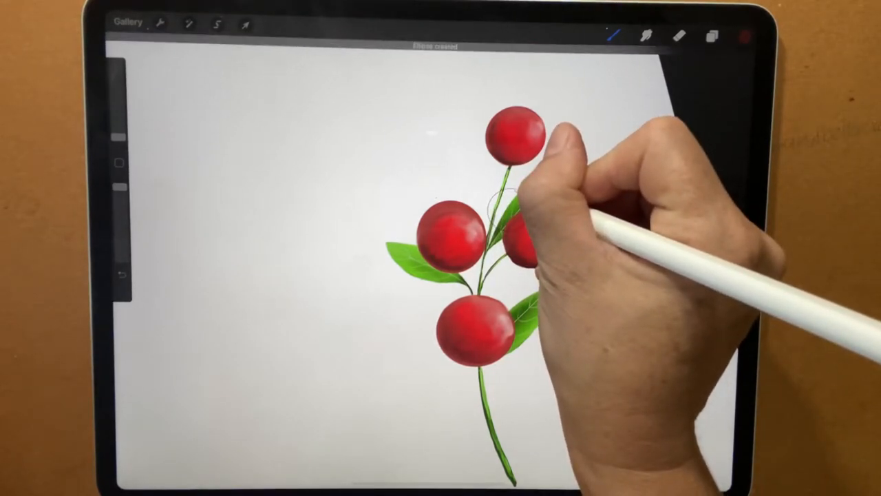
Paint three dark maroon ellipse berries among the stems on the new layer.
{"action": "left_click", "coordinate": [506, 206]}
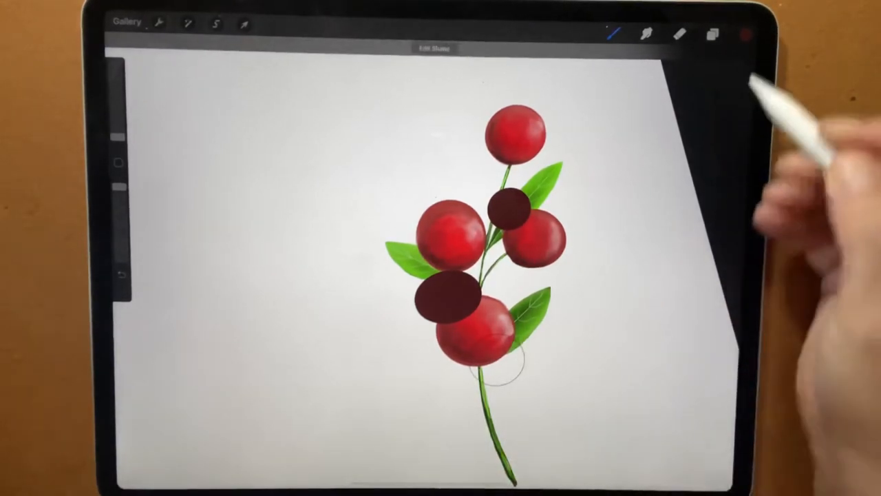
{"action": "left_click", "coordinate": [496, 358]}
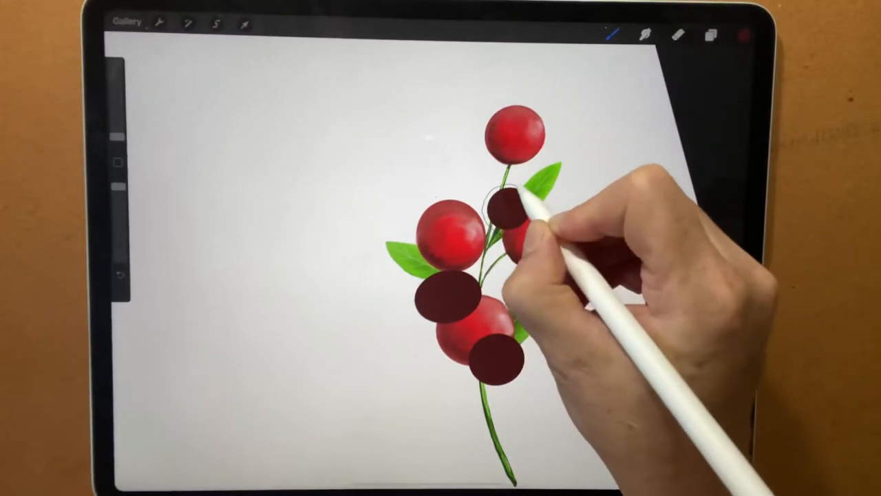
{"action": "left_click_drag", "start_coordinate": [523, 213], "coordinate": [496, 207]}
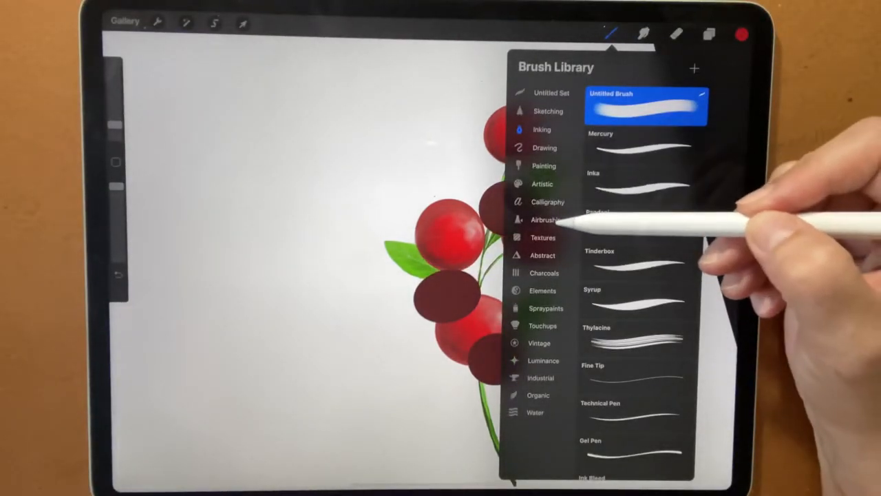
Choose a soft airbrush for shading the dark berries.
{"action": "left_click", "coordinate": [548, 220]}
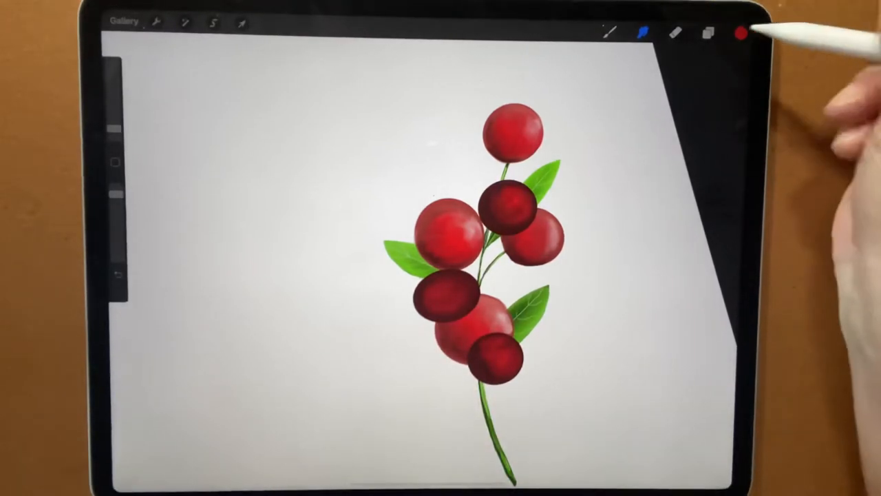
Bring up the colour choices after tucking the dark berries behind.
{"action": "left_click", "coordinate": [709, 32]}
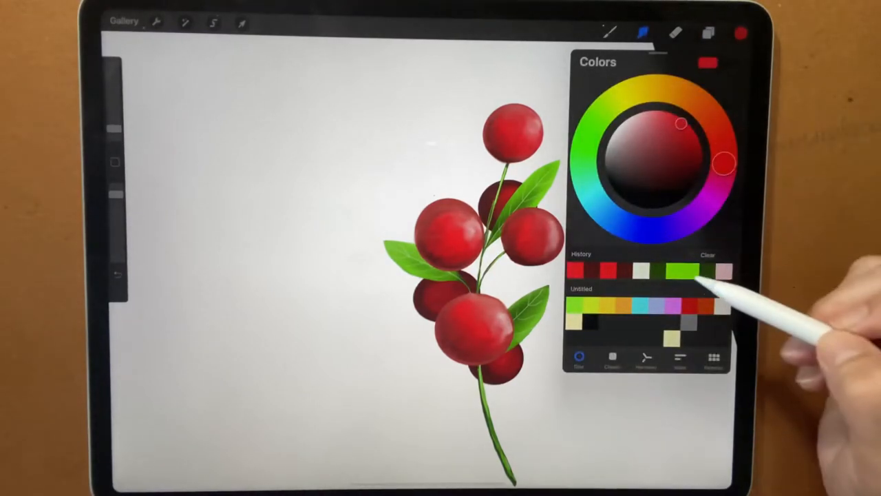
Paint a shaded green leaf below the berries using a recent green.
{"action": "left_click", "coordinate": [678, 271]}
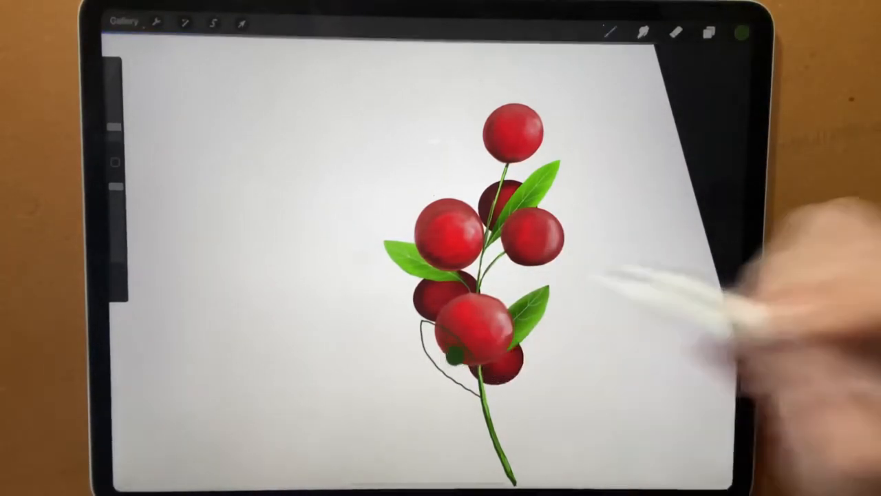
{"action": "left_click", "coordinate": [740, 32]}
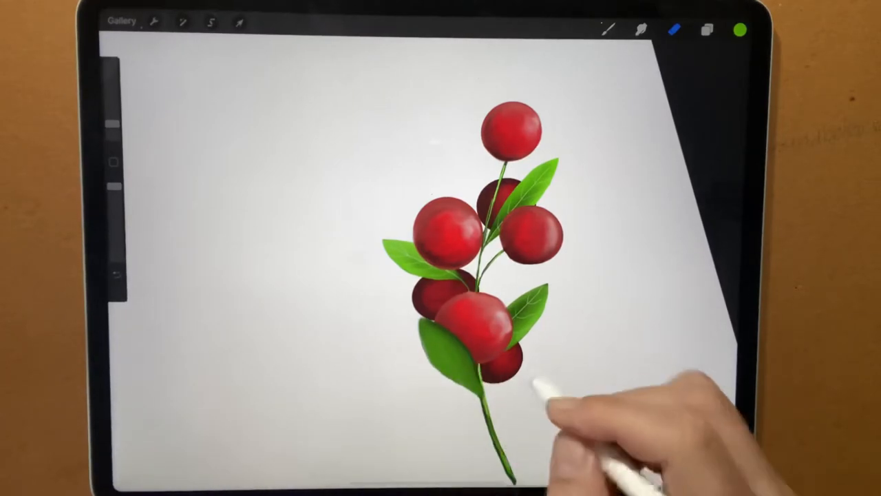
{"action": "left_click", "coordinate": [740, 29]}
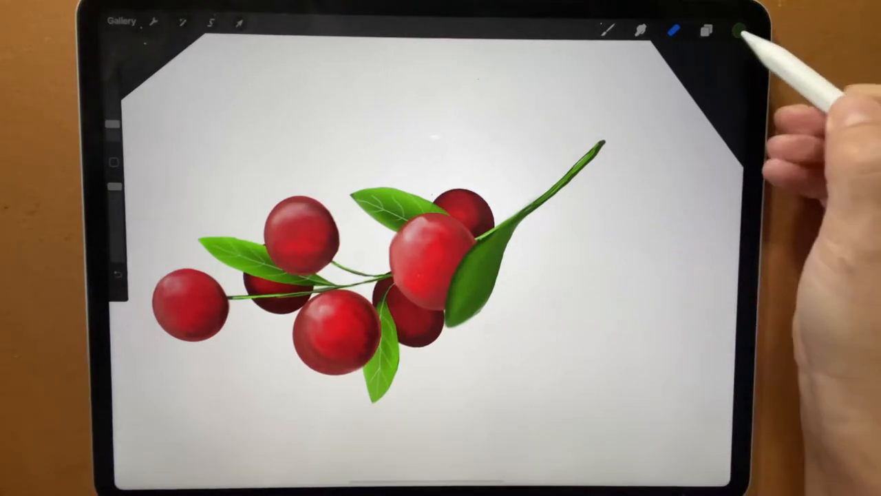
Pick a dark colour for blossom-end marks on the berries.
{"action": "left_click", "coordinate": [740, 29]}
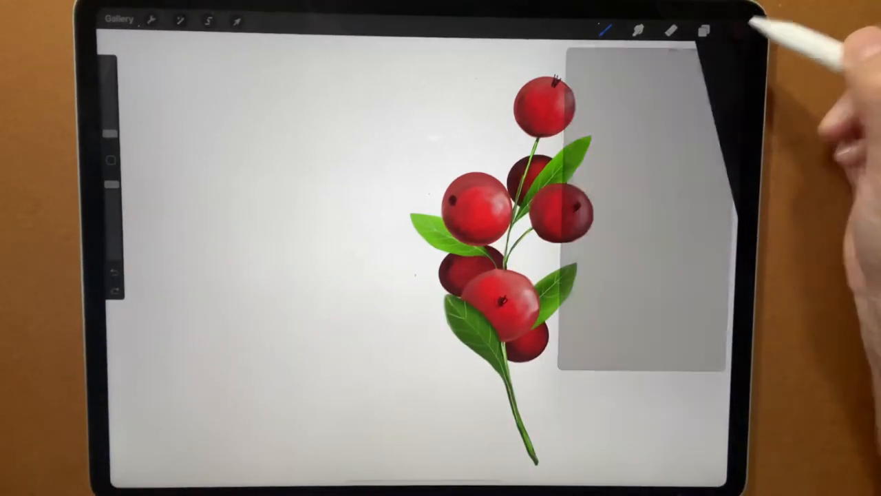
View the finished sprig shrunk into the canvas's lower-right corner.
{"action": "left_click", "coordinate": [738, 31]}
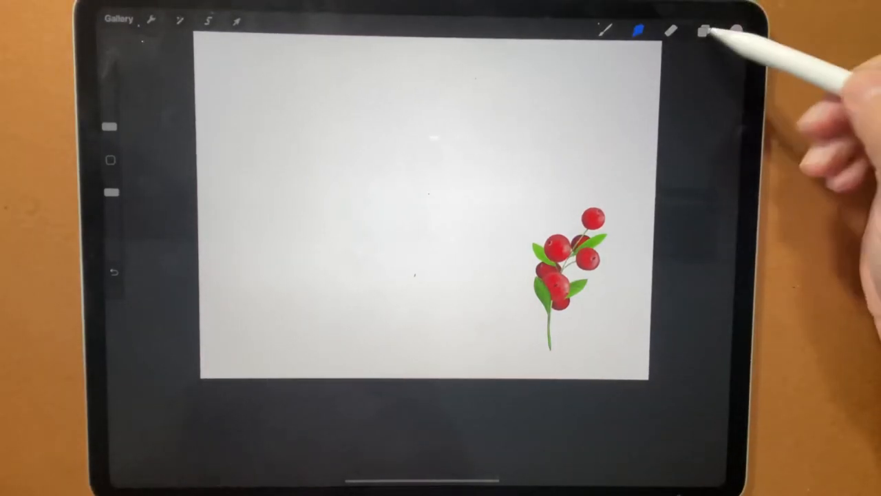
Merge Layer 4 and the berry layer down into one sprig layer.
{"action": "left_click", "coordinate": [704, 30]}
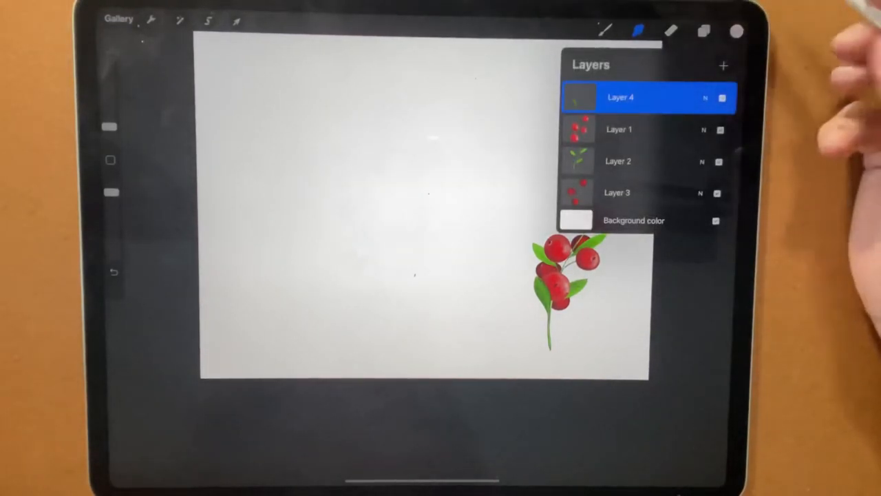
{"action": "left_click", "coordinate": [619, 97]}
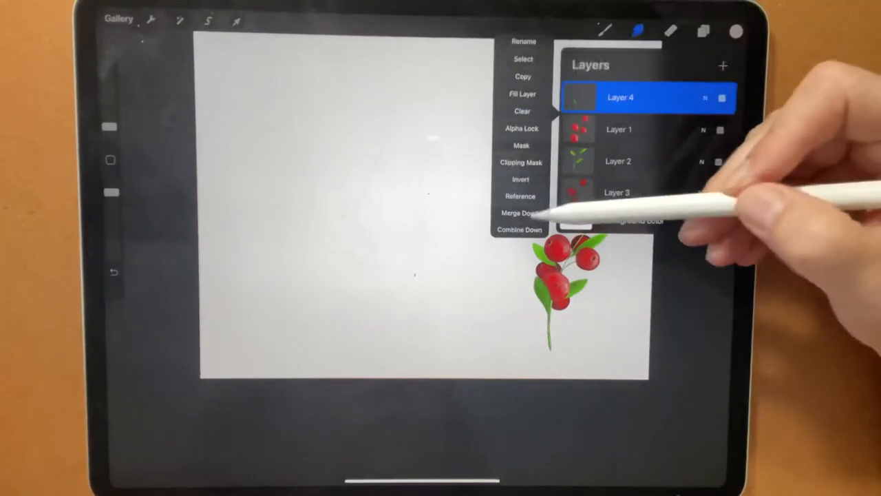
{"action": "left_click", "coordinate": [520, 212]}
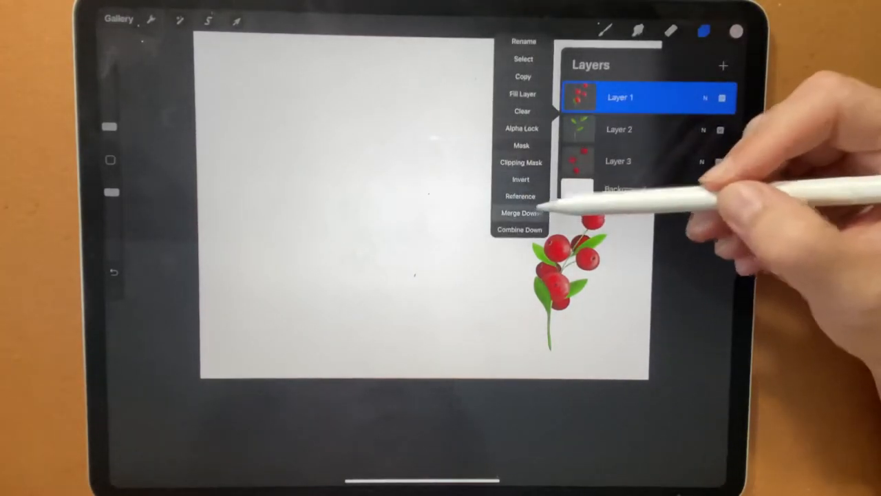
{"action": "left_click", "coordinate": [520, 212]}
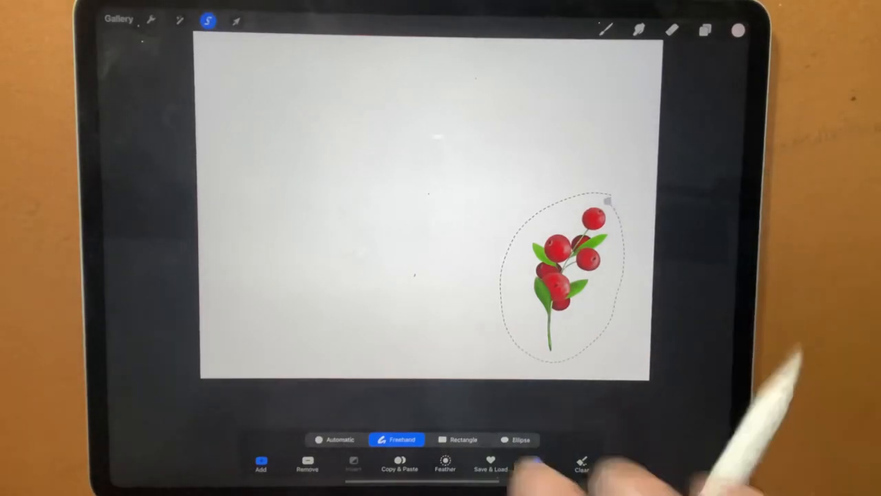
Copy the selected berry sprig and return to the Gallery.
{"action": "left_click", "coordinate": [400, 463]}
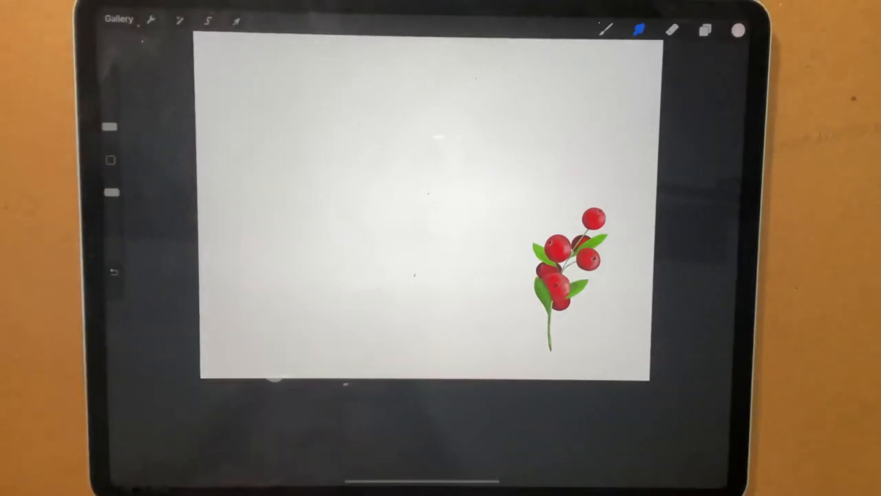
{"action": "left_click", "coordinate": [117, 19]}
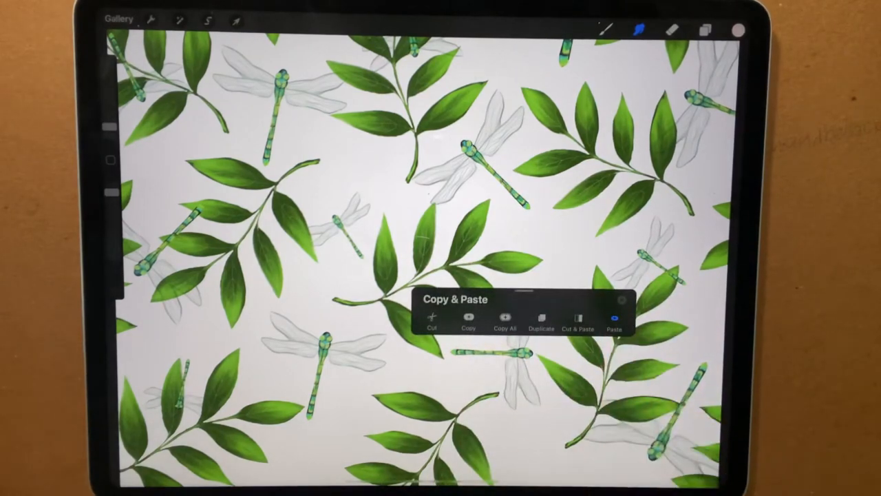
Paste the red berry sprig, then shrink, rotate and place copies on the lower-right and bottom-centre stems.
{"action": "left_click", "coordinate": [614, 320]}
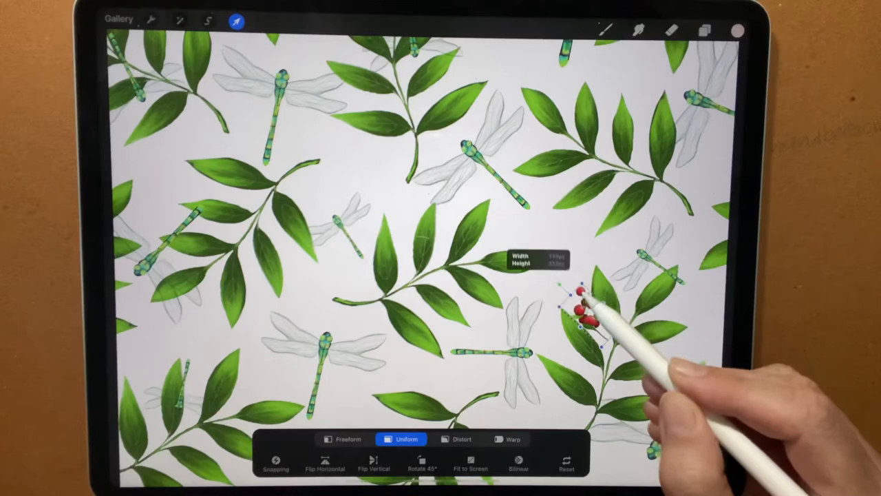
{"action": "left_click", "coordinate": [523, 257]}
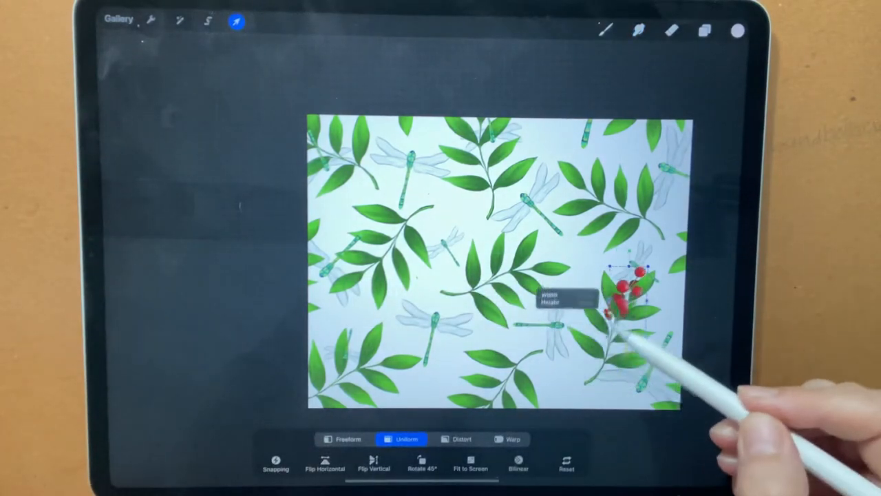
{"action": "left_click", "coordinate": [551, 299]}
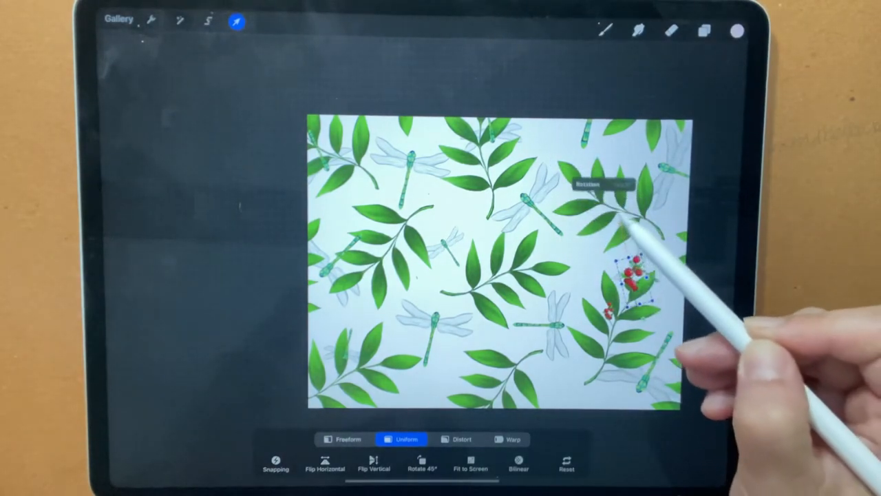
{"action": "left_click", "coordinate": [603, 184]}
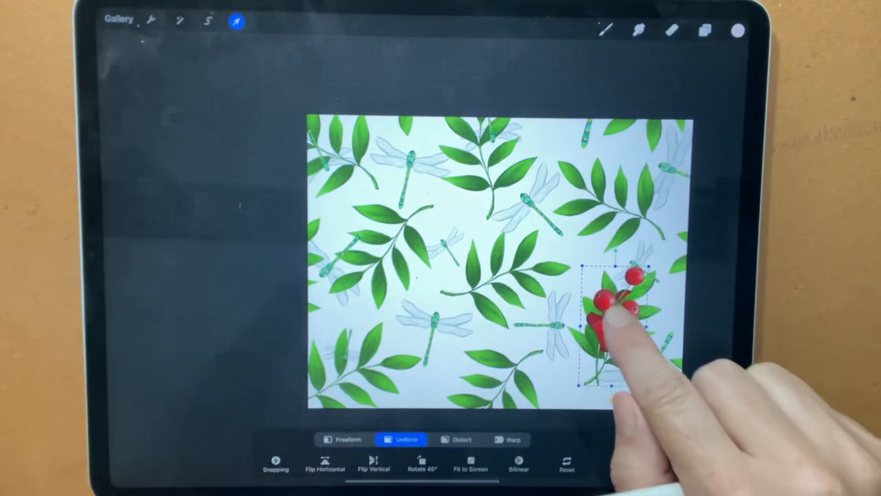
{"action": "left_click_drag", "start_coordinate": [619, 317], "coordinate": [509, 137]}
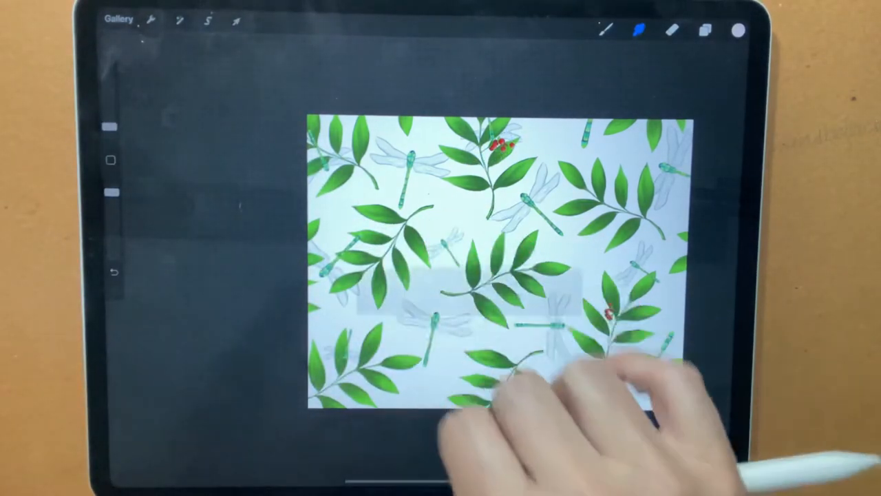
{"action": "left_click", "coordinate": [236, 21]}
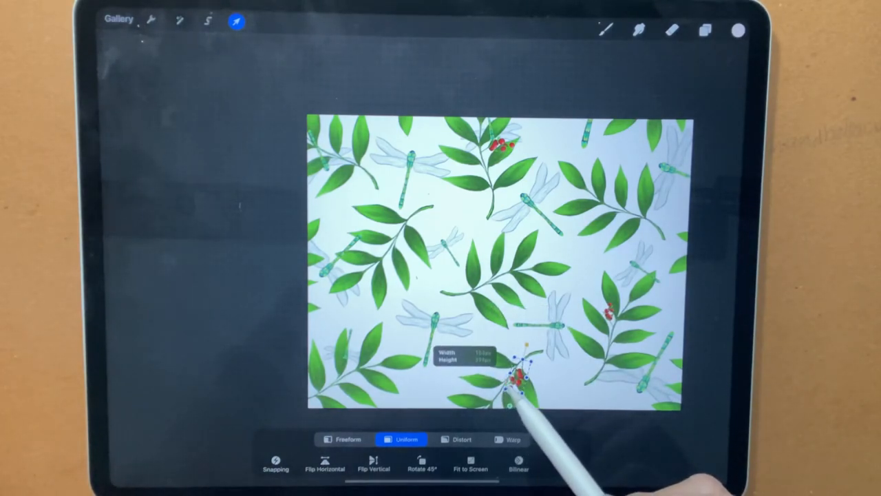
{"action": "left_click_drag", "start_coordinate": [523, 375], "coordinate": [523, 372]}
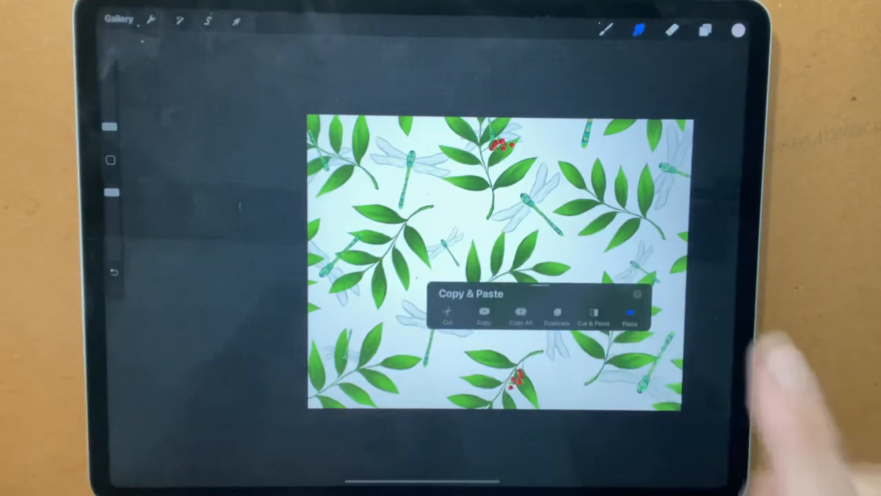
Paste berry copies, scale them to stem size, and rotate them onto the upper-right and left stems.
{"action": "left_click", "coordinate": [630, 313]}
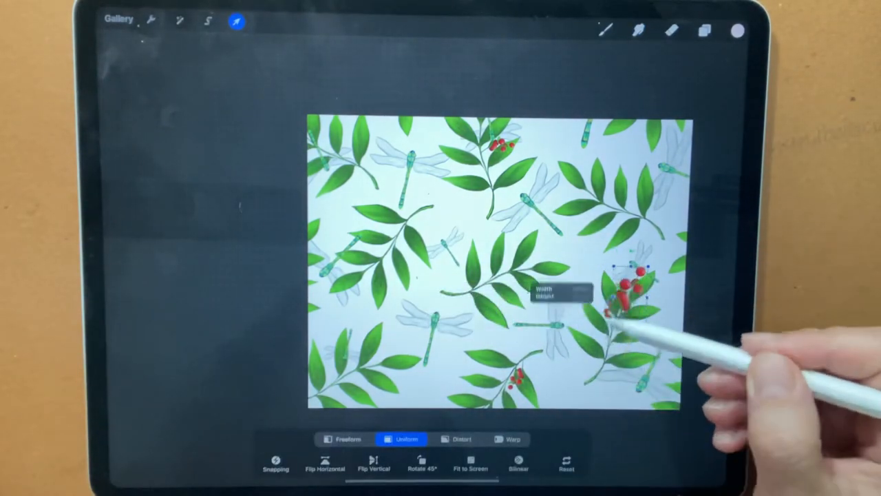
{"action": "left_click_drag", "start_coordinate": [626, 296], "coordinate": [651, 234]}
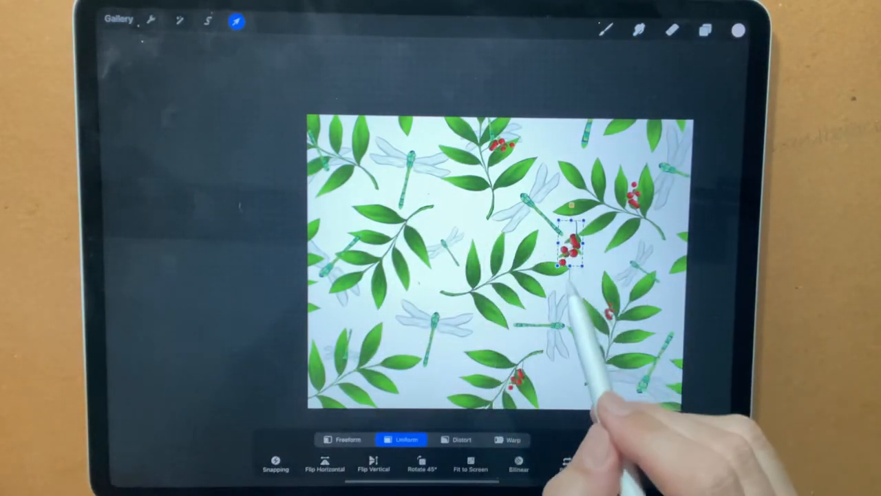
{"action": "left_click_drag", "start_coordinate": [571, 255], "coordinate": [571, 248]}
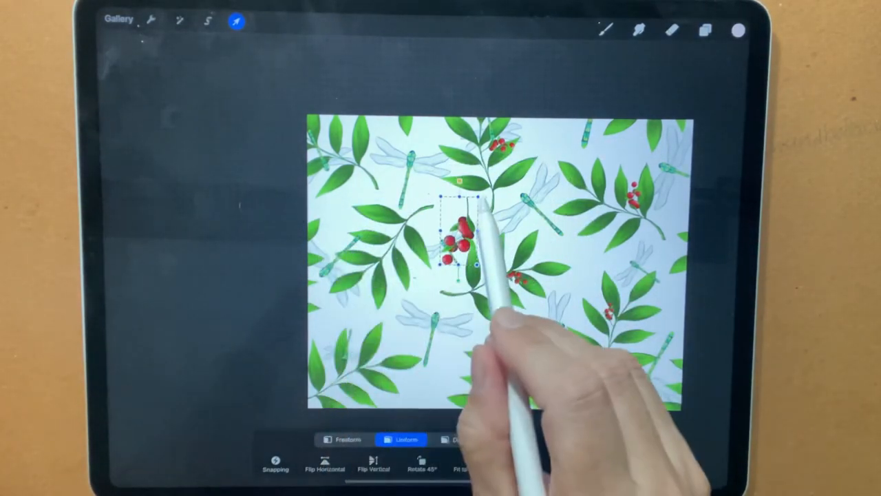
{"action": "left_click_drag", "start_coordinate": [461, 241], "coordinate": [451, 234]}
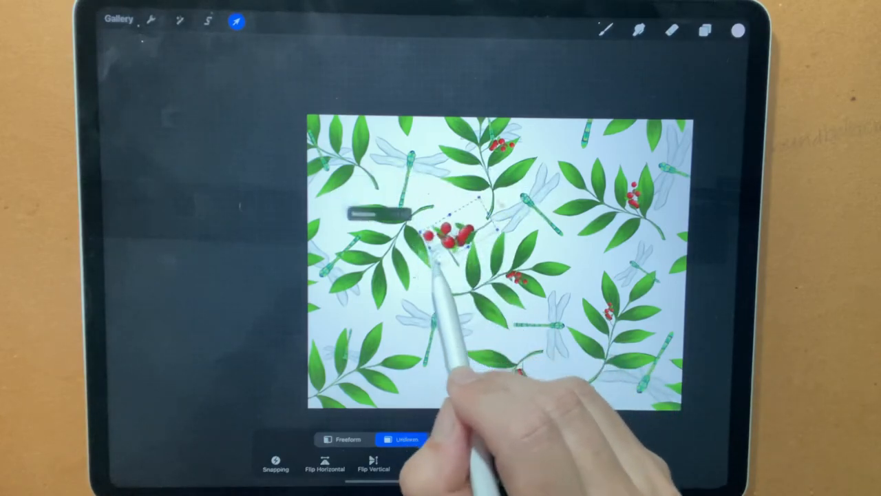
{"action": "left_click_drag", "start_coordinate": [455, 241], "coordinate": [420, 289]}
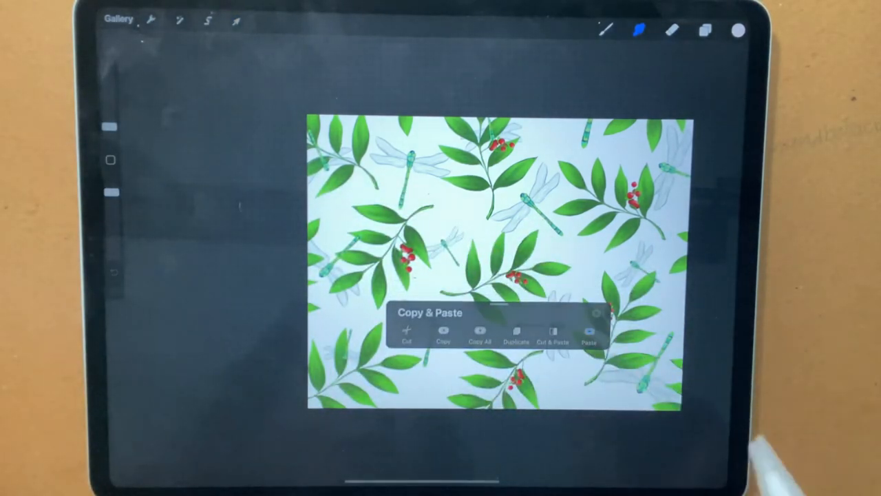
Paste two more berry clusters, shrinking them onto the lower-right stem and the bottom-edge stems.
{"action": "left_click", "coordinate": [589, 337]}
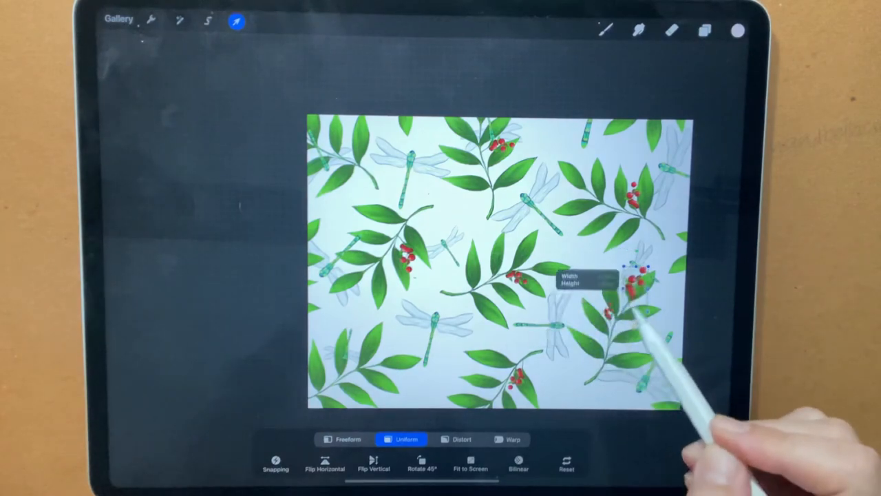
{"action": "left_click_drag", "start_coordinate": [619, 296], "coordinate": [654, 309]}
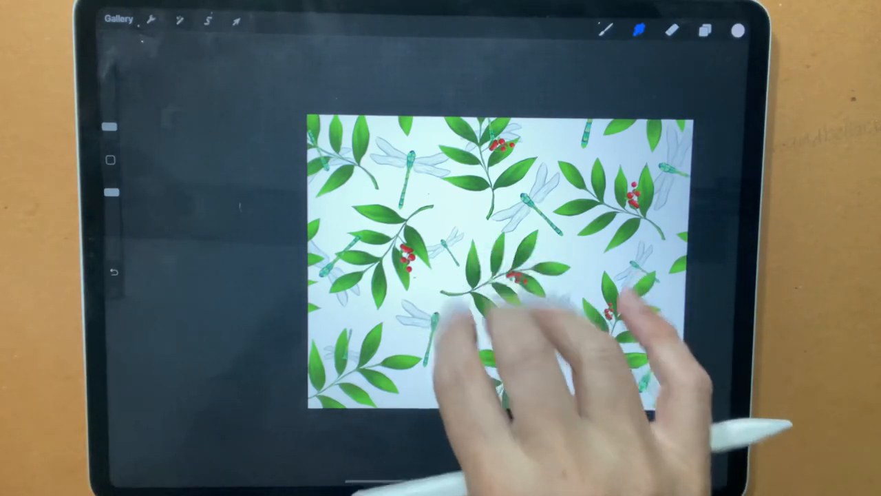
{"action": "left_click", "coordinate": [236, 21]}
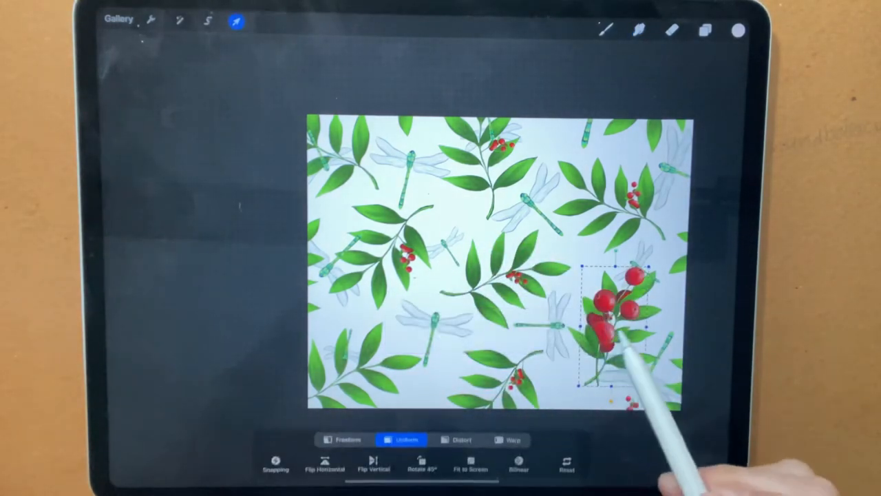
{"action": "left_click_drag", "start_coordinate": [612, 316], "coordinate": [572, 385]}
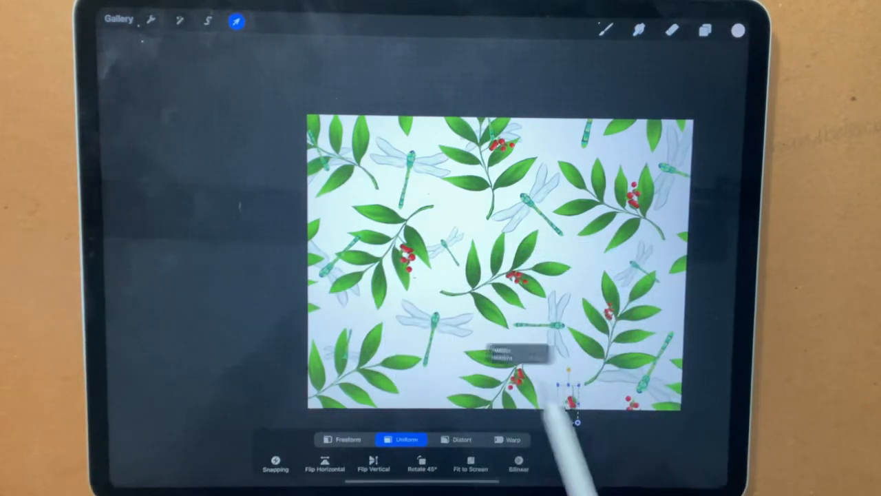
{"action": "left_click_drag", "start_coordinate": [565, 385], "coordinate": [530, 296]}
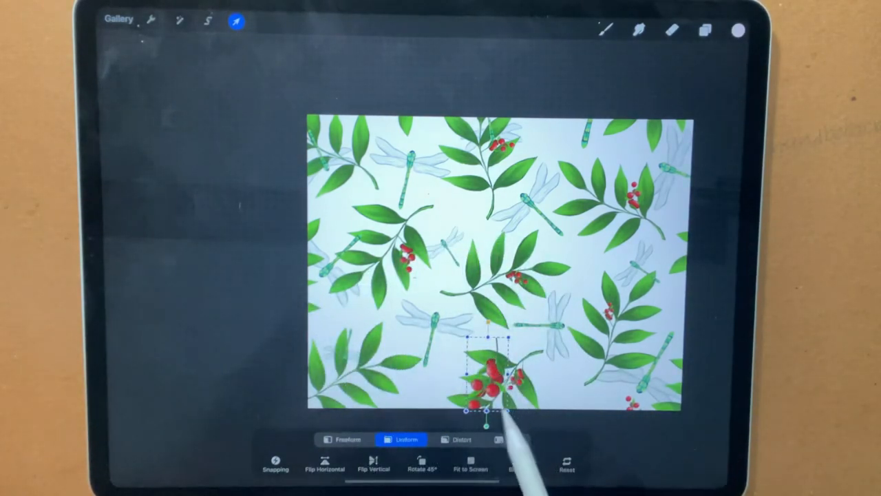
{"action": "left_click_drag", "start_coordinate": [488, 386], "coordinate": [410, 371]}
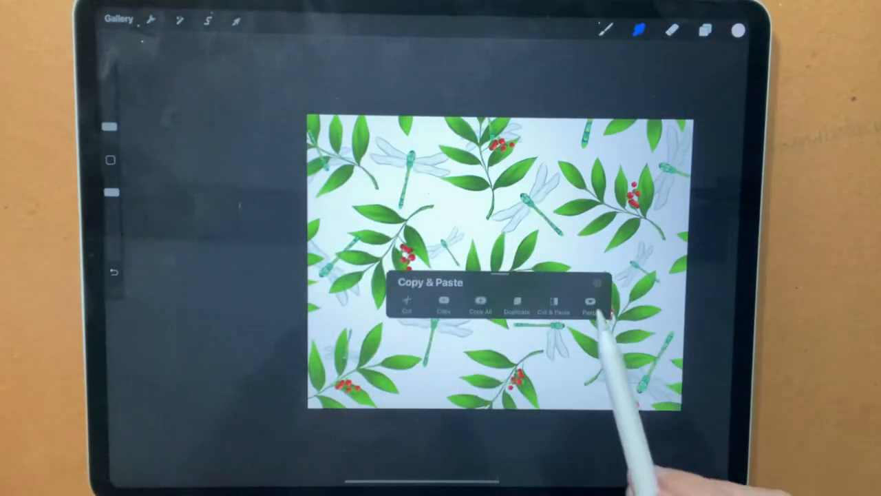
{"action": "left_click", "coordinate": [590, 305]}
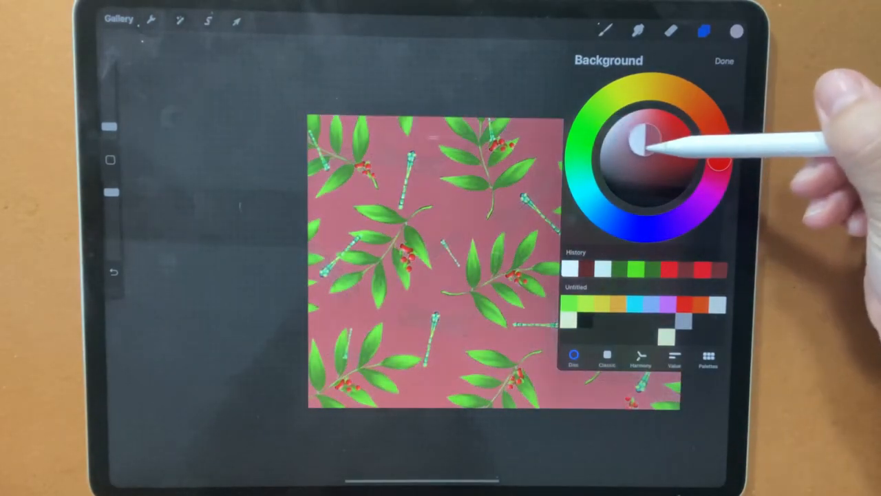
Set the background colour to a pale blue-grey and confirm it.
{"action": "left_click_drag", "start_coordinate": [647, 138], "coordinate": [609, 138]}
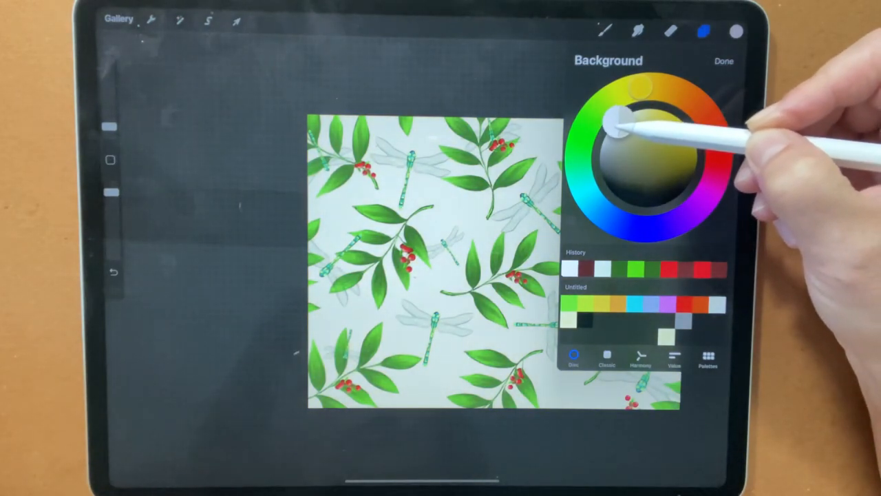
{"action": "left_click_drag", "start_coordinate": [613, 121], "coordinate": [660, 86]}
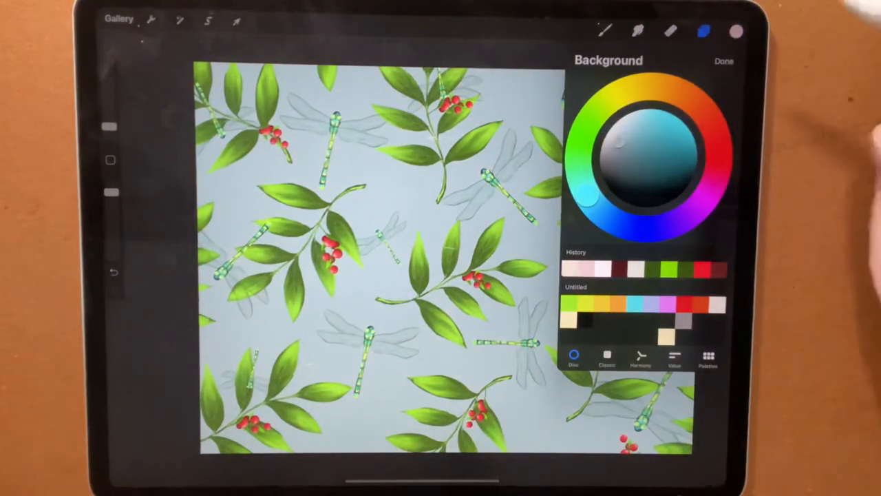
{"action": "left_click", "coordinate": [723, 61]}
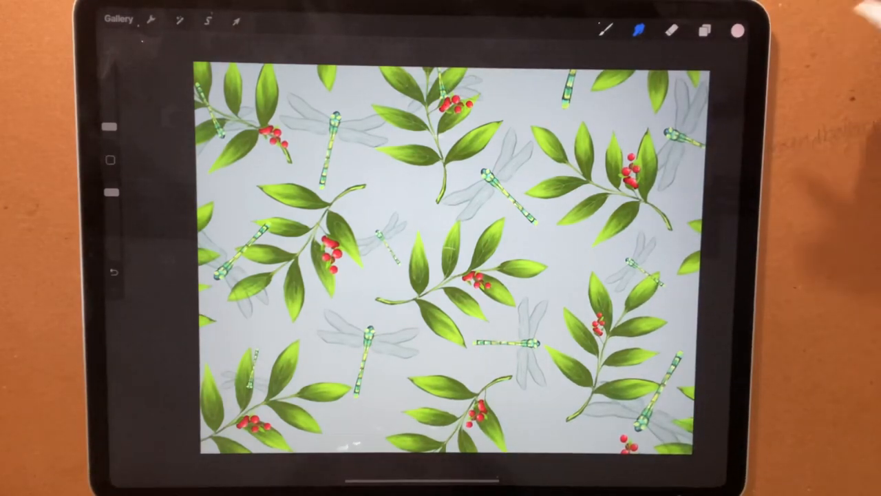
{"action": "left_click", "coordinate": [703, 30]}
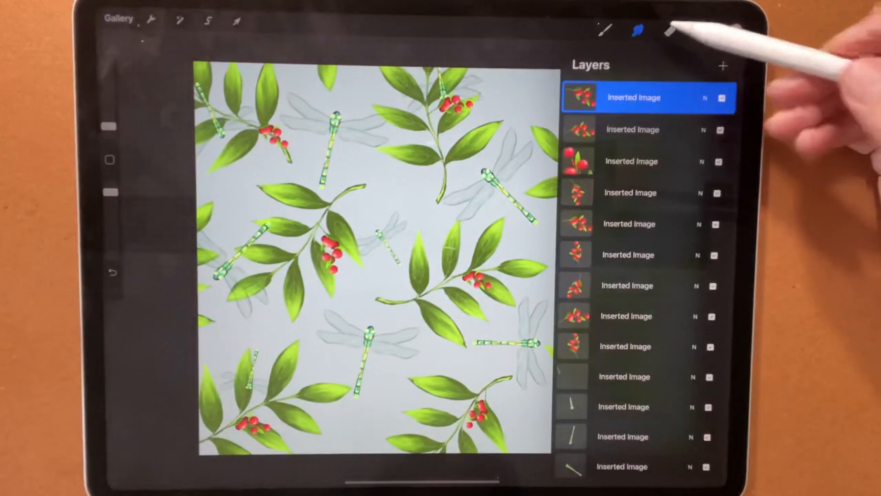